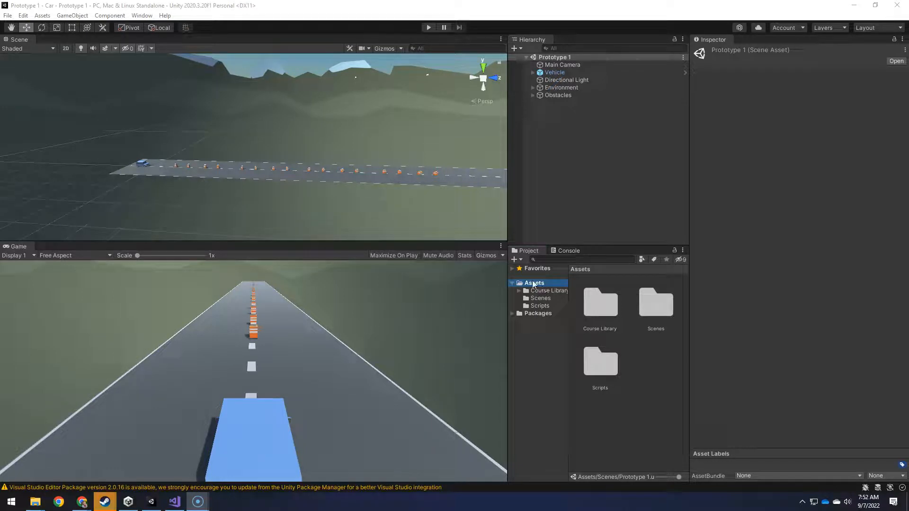
# Import Challenge-1_Start.unitypackage into Assets and open the new Challenge 1 folder.
pyautogui.rightClick(533, 283)
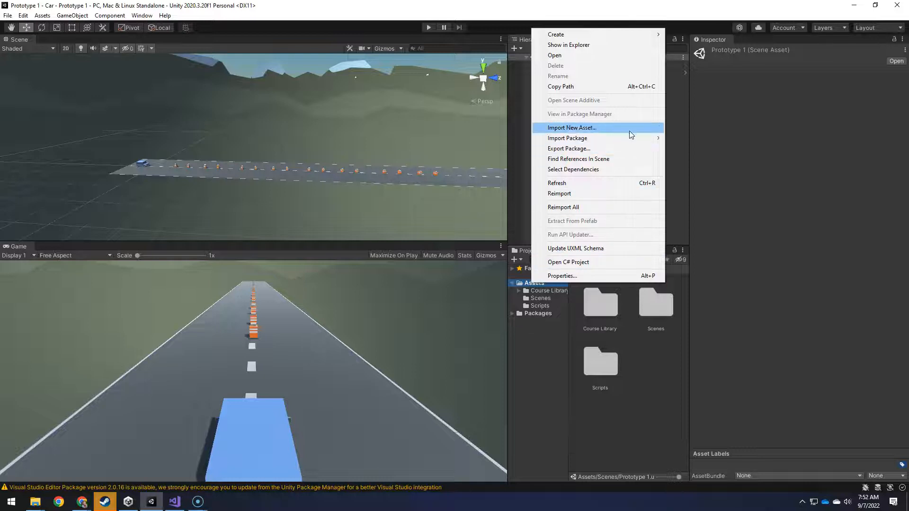
pyautogui.click(690, 144)
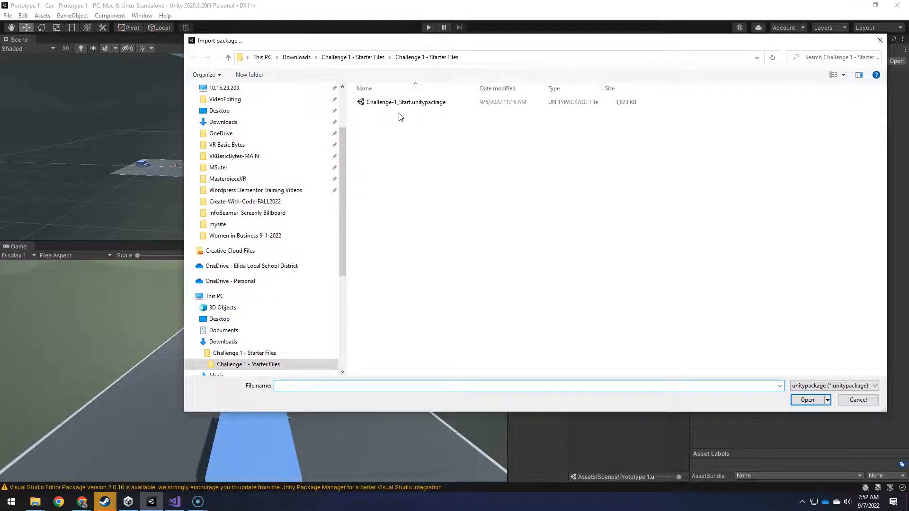
pyautogui.doubleClick(406, 103)
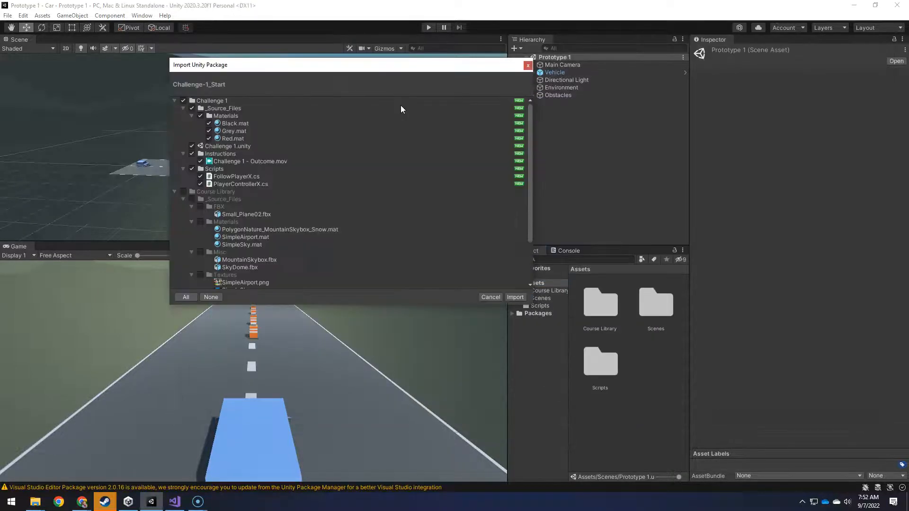
pyautogui.click(515, 296)
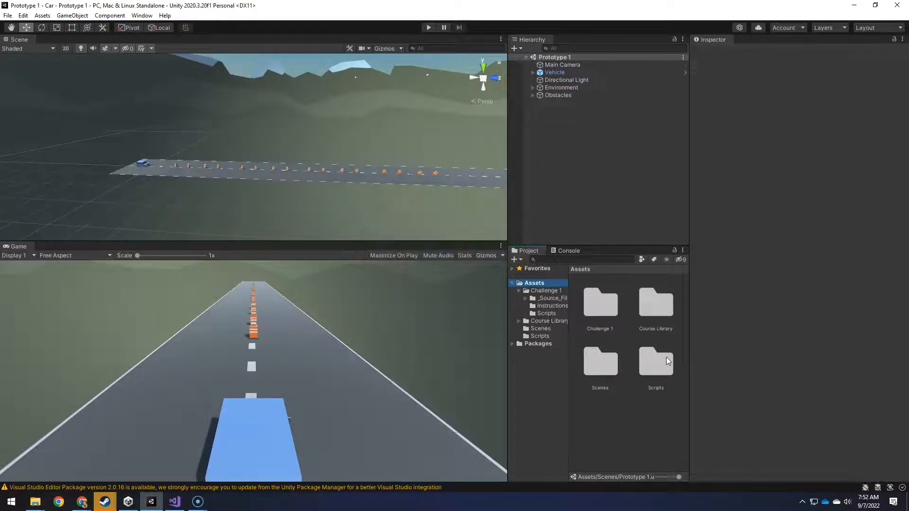
pyautogui.doubleClick(600, 298)
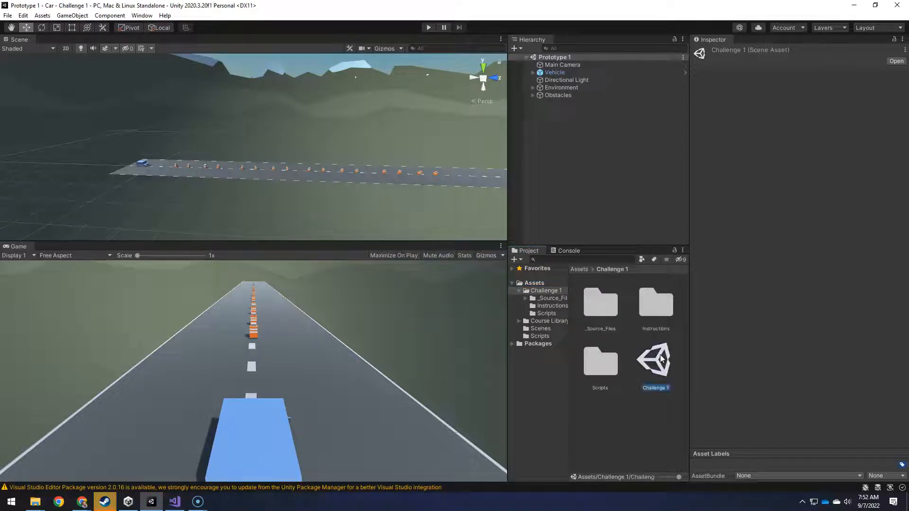
# Open the Challenge 1 scene asset from the imported folder.
pyautogui.doubleClick(655, 360)
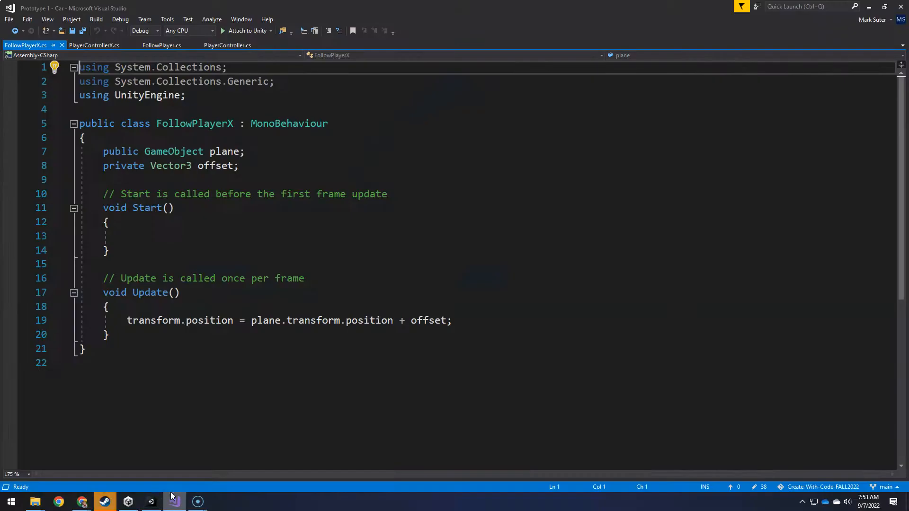
# Replace Vector3.back with Vector3.forward in PlayerControllerX's movement line, then review the tutorial.
pyautogui.click(95, 46)
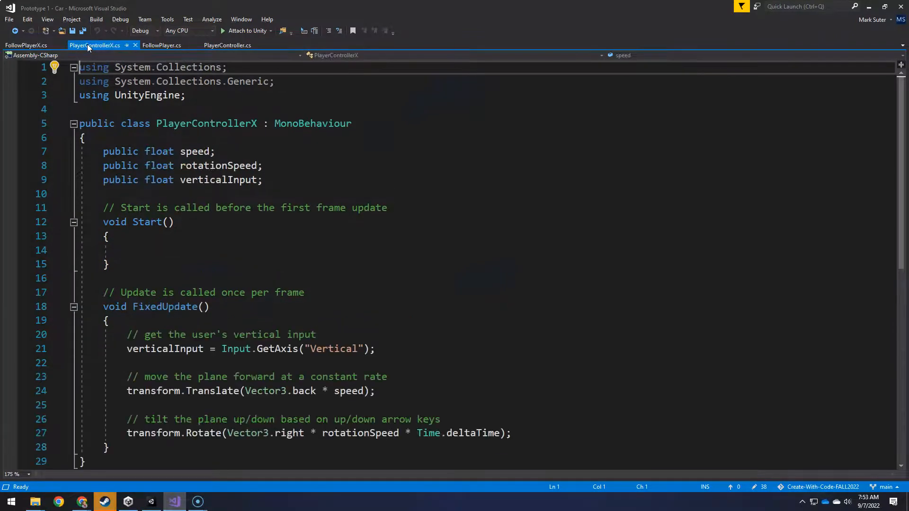
pyautogui.scroll(-3)
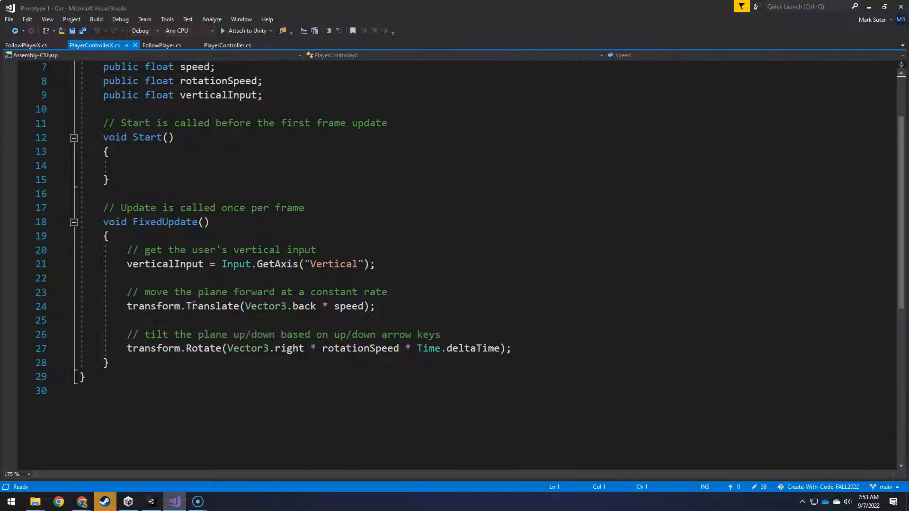
pyautogui.doubleClick(304, 306)
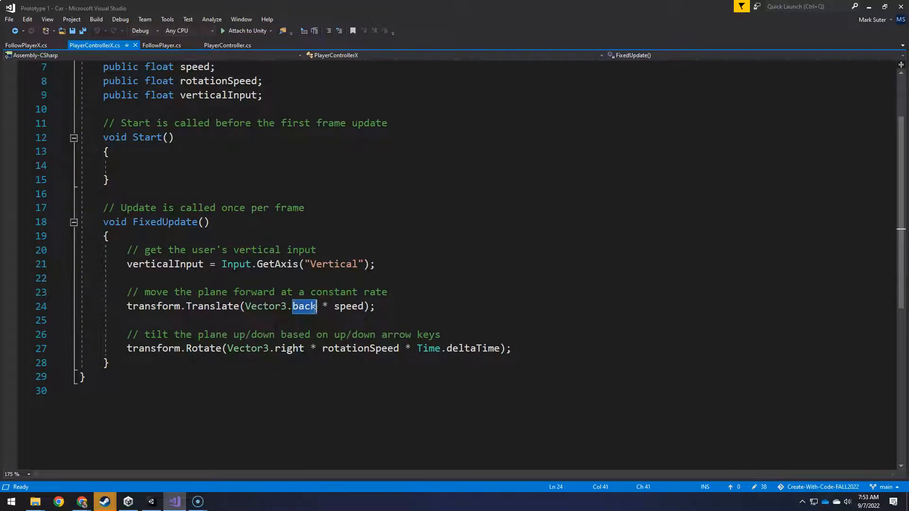
pyautogui.write('forward')
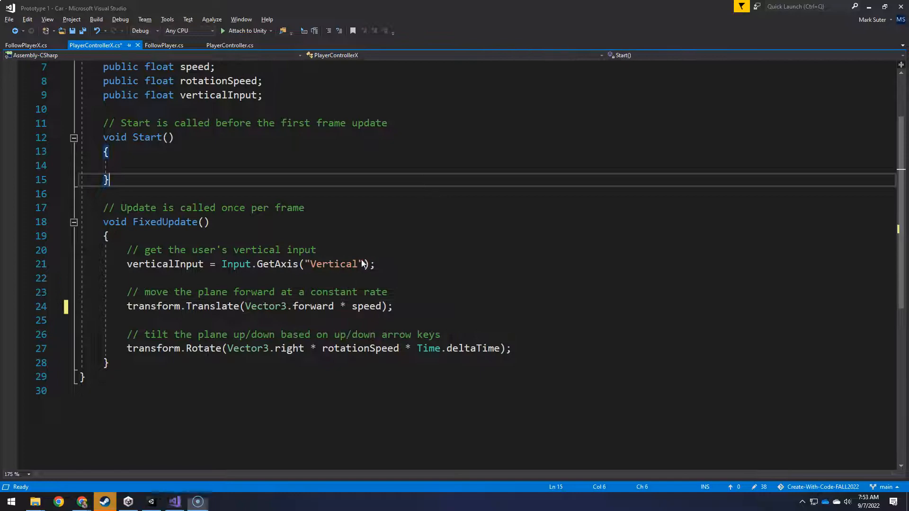
pyautogui.click(58, 501)
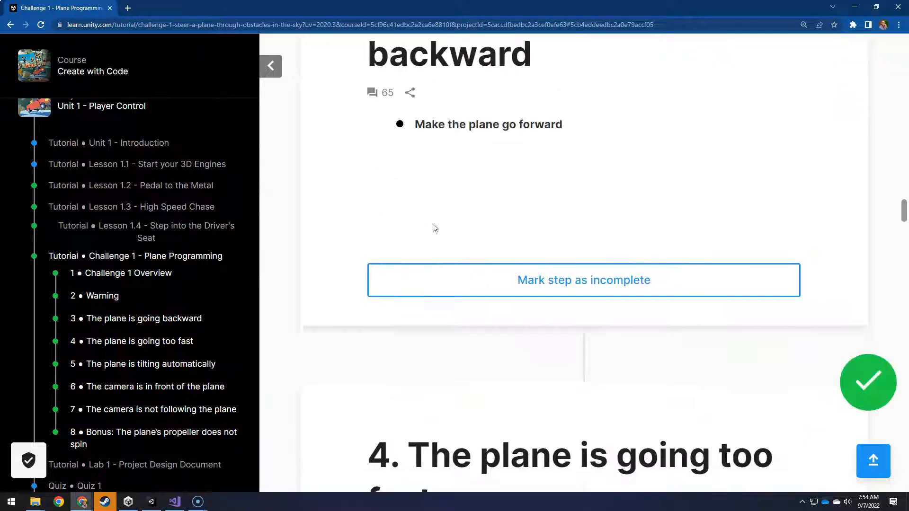
pyautogui.scroll(-3)
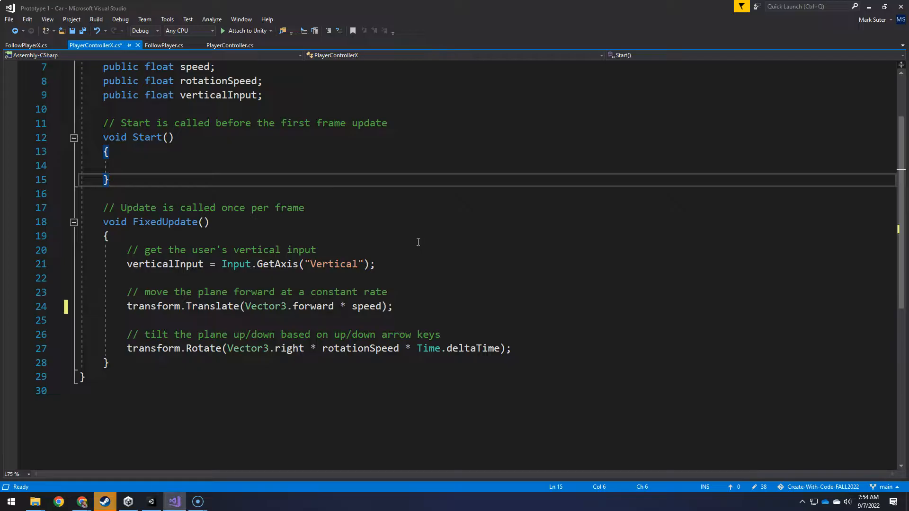
pyautogui.moveTo(247, 288)
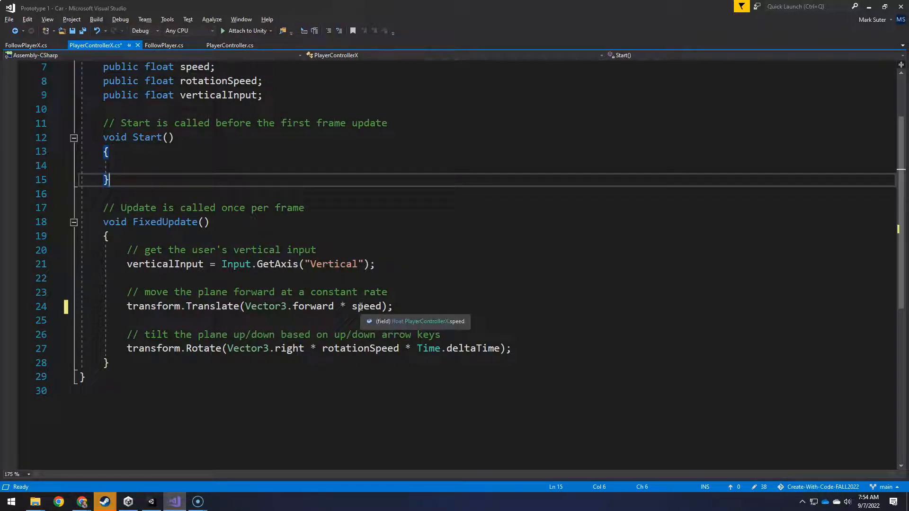
# Mark the spot after speed on line 24, then inspect Player's controller (Speed 15, Rotation Speed 100).
pyautogui.click(382, 306)
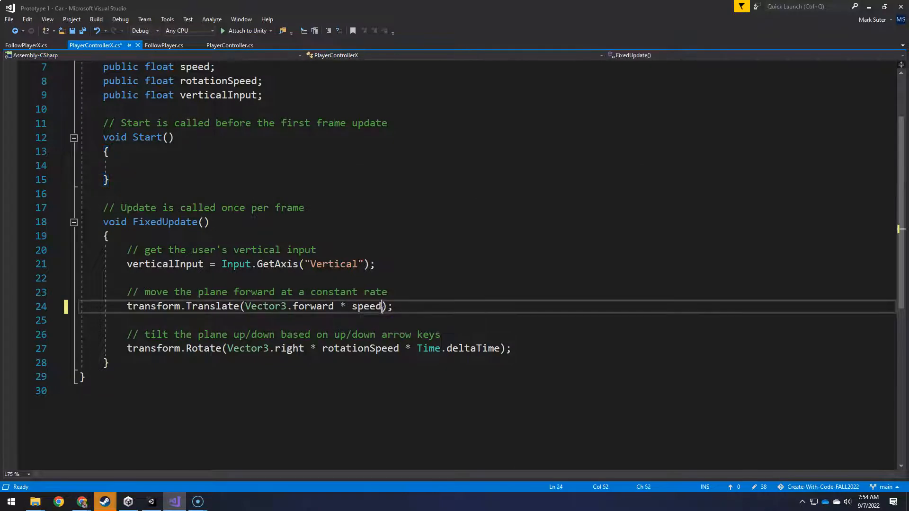
pyautogui.doubleClick(367, 306)
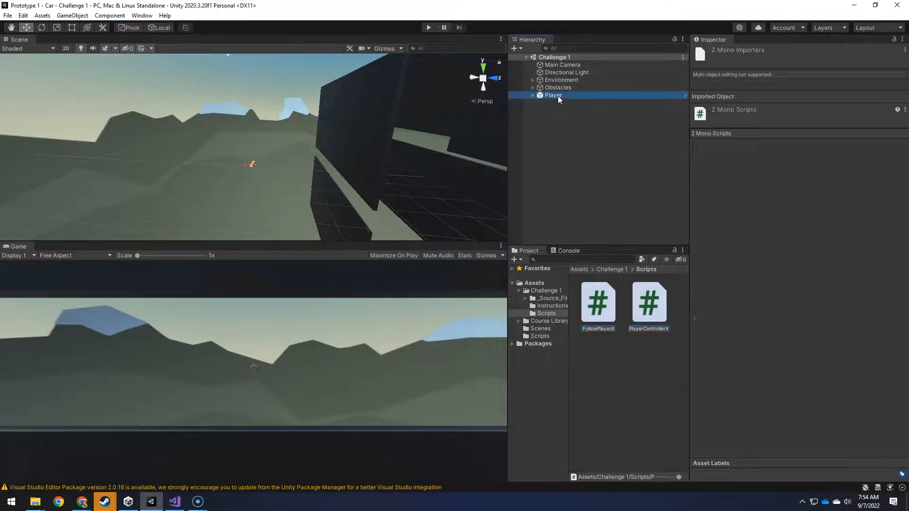
pyautogui.click(552, 95)
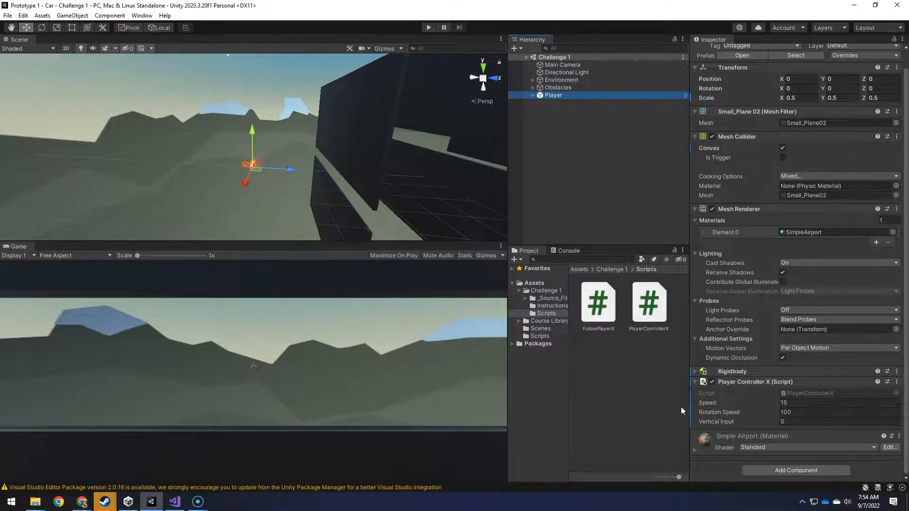
# Extend the forward movement line so speed is multiplied by '* Time.'.
pyautogui.click(103, 502)
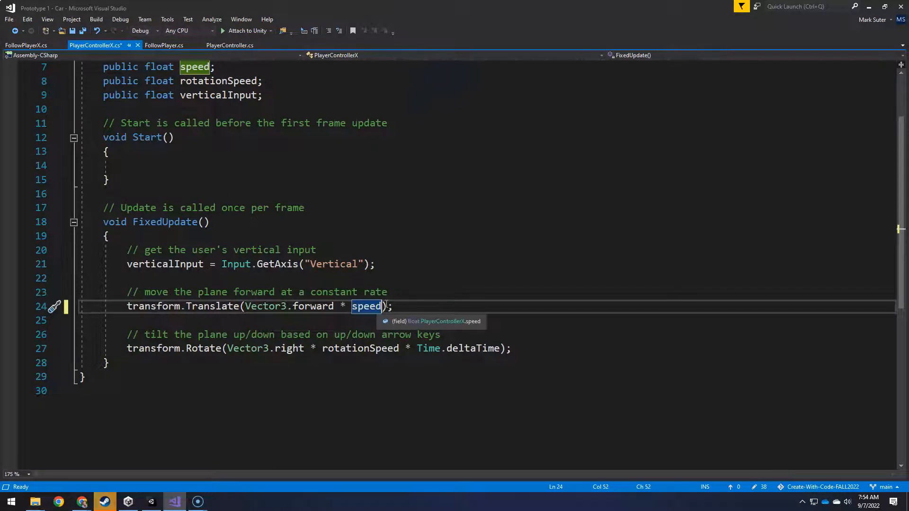
pyautogui.moveTo(461, 314)
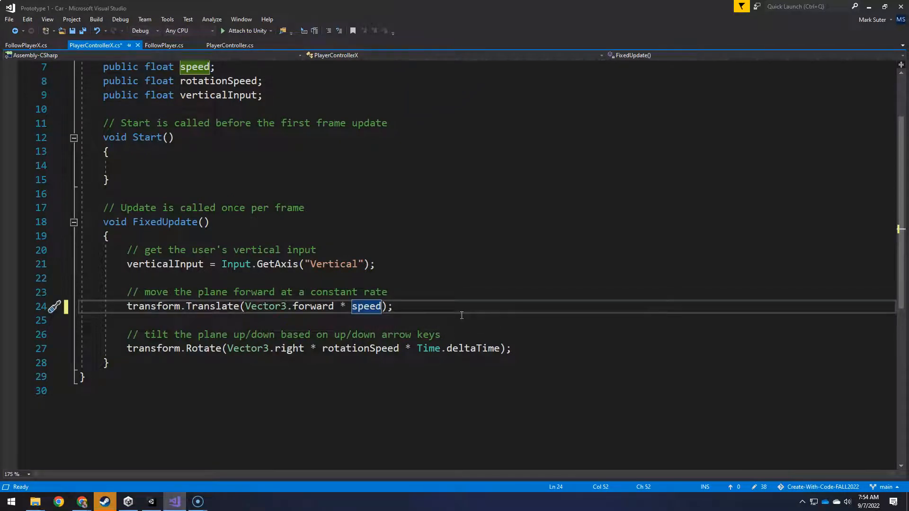
pyautogui.write('" "')
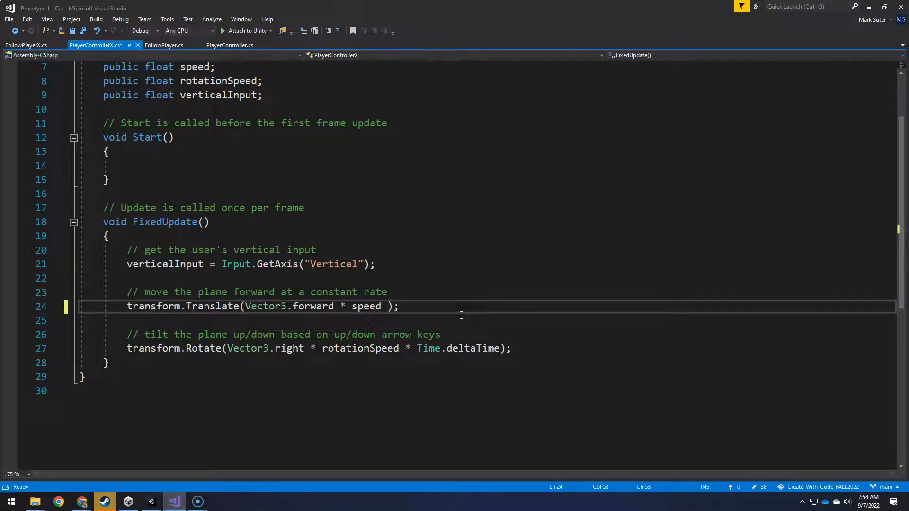
pyautogui.write('* Time.')
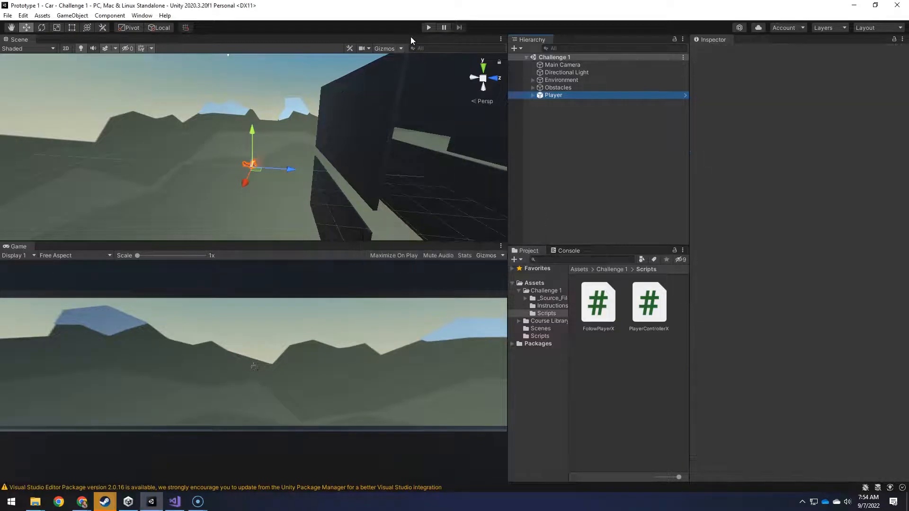
# Play-test the Challenge 1 scene to watch the plane fly, then stop.
pyautogui.click(428, 27)
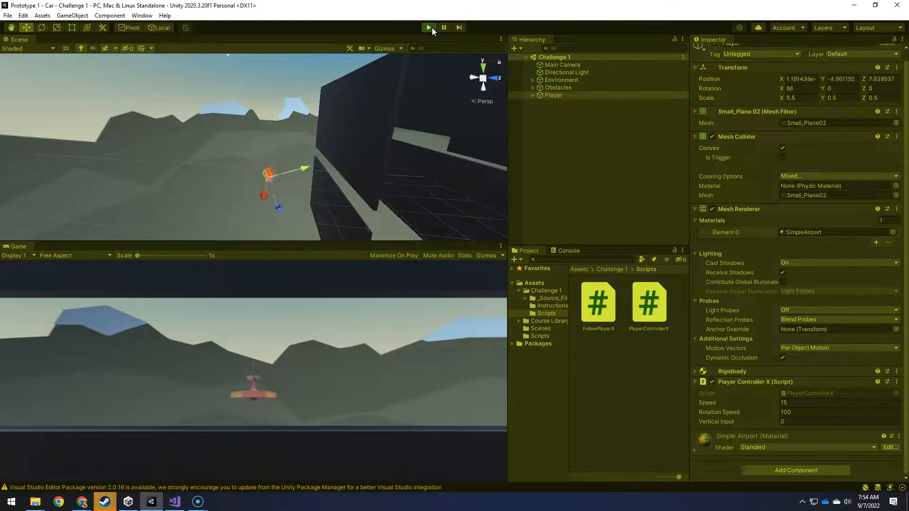
pyautogui.click(443, 27)
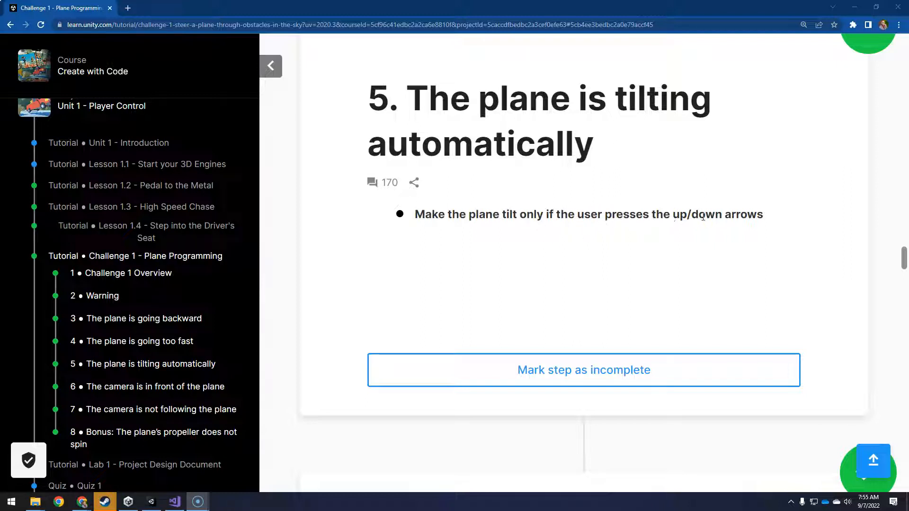
# Return from the Unity Learn step 5 page to the Visual Studio editor.
pyautogui.press('alt+tab')
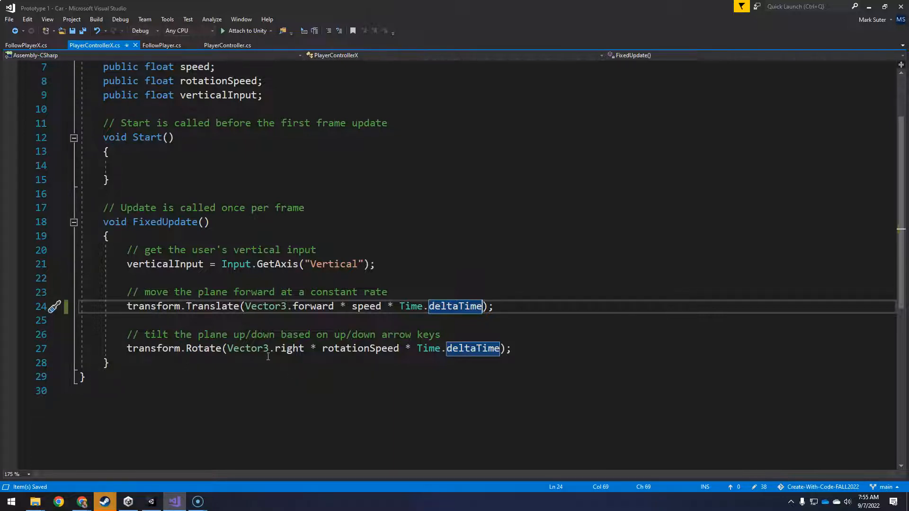
pyautogui.moveTo(360, 349)
pyautogui.write(' * ver')
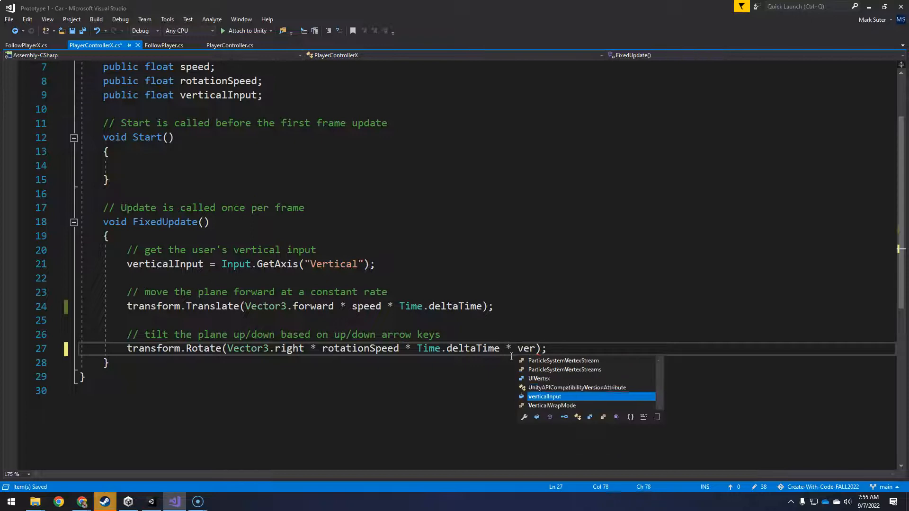
# Complete the rotation line with '* verticalInput' so tilt responds only to up/down input.
pyautogui.press('Tab')
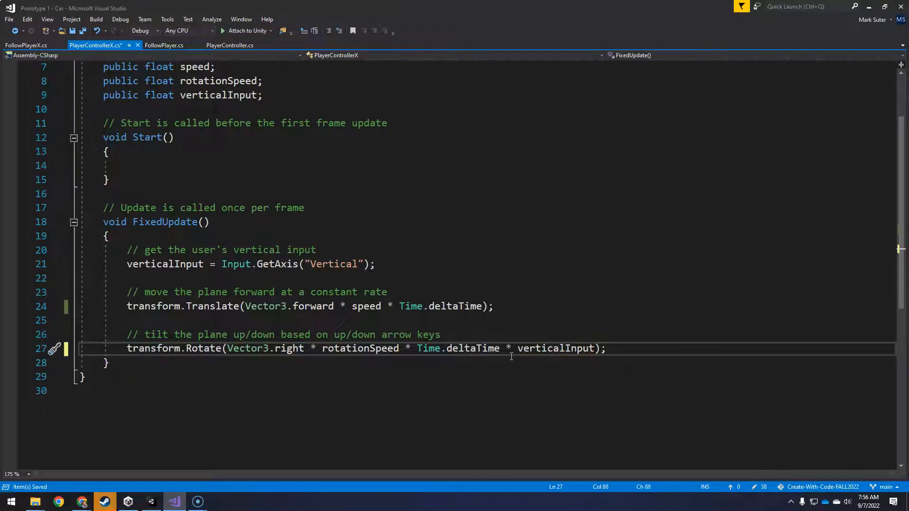
pyautogui.doubleClick(555, 348)
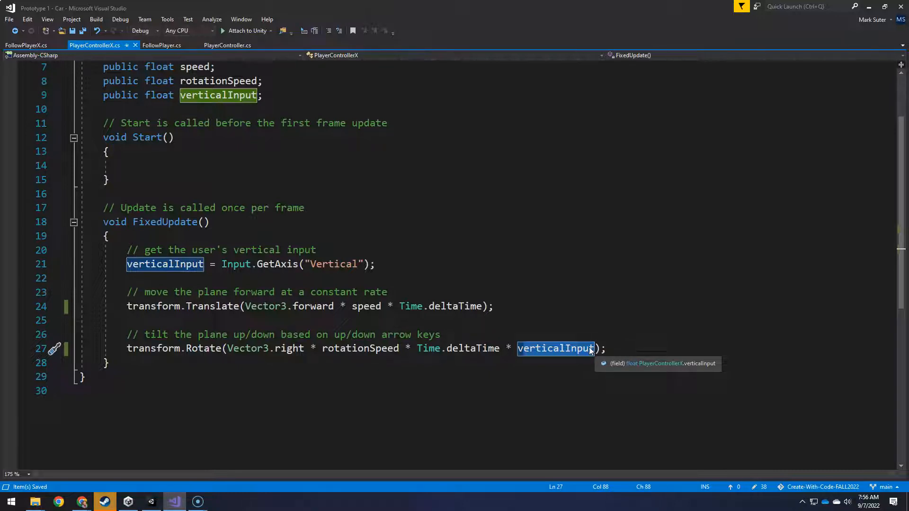
pyautogui.moveTo(388, 365)
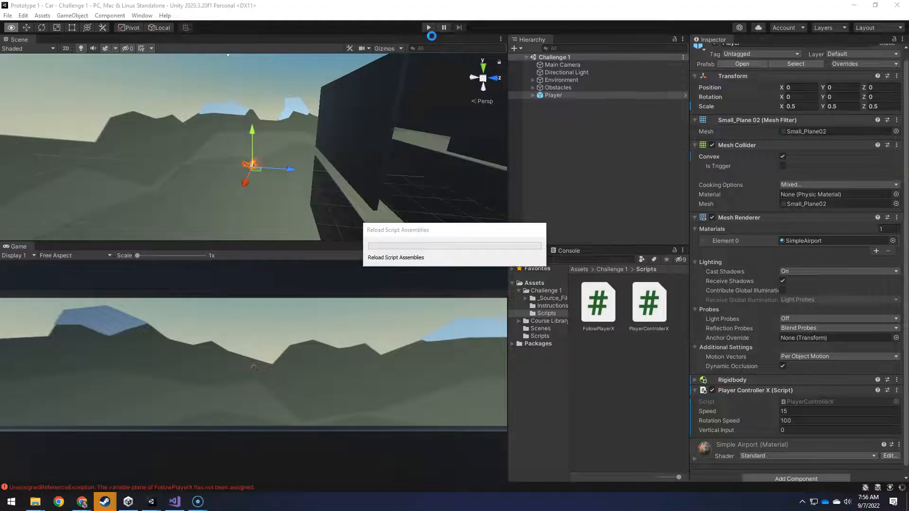
pyautogui.click(428, 28)
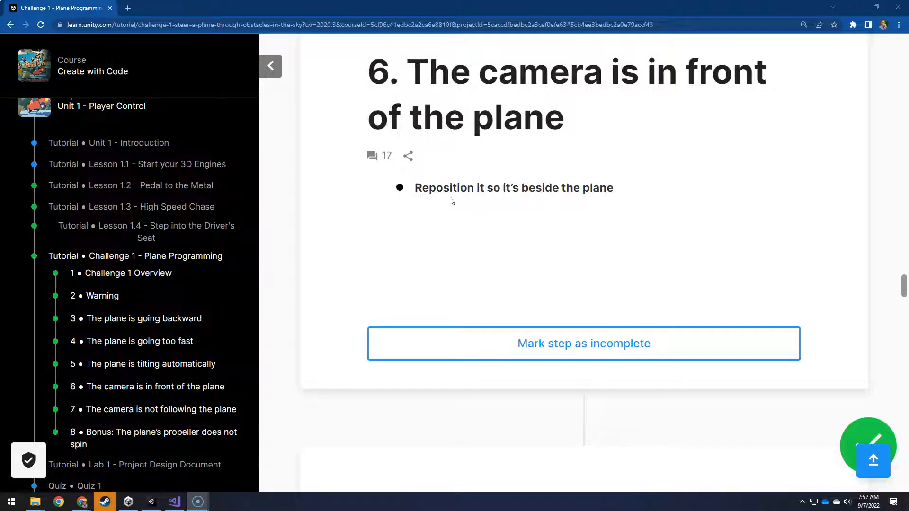
pyautogui.click(104, 502)
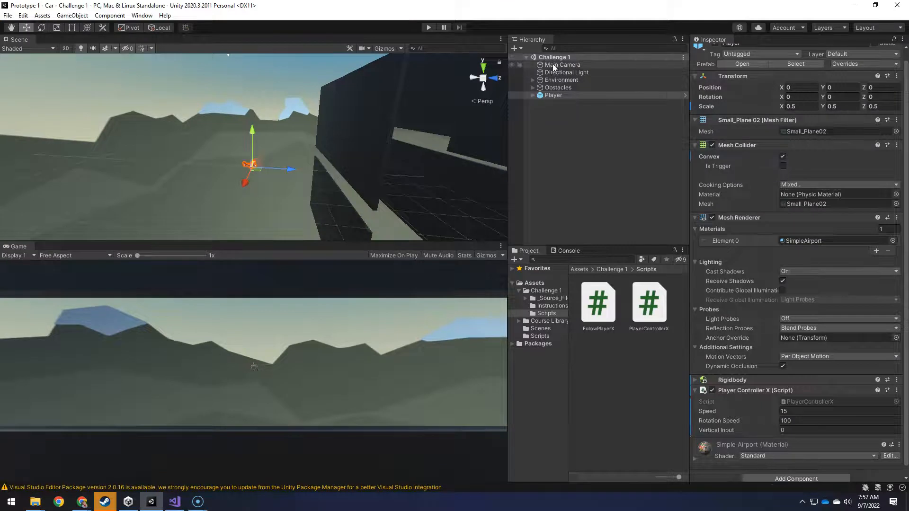
# Set Main Camera rotation Y to 270 and position it beside the plane at 30, 0, 10.
pyautogui.click(561, 64)
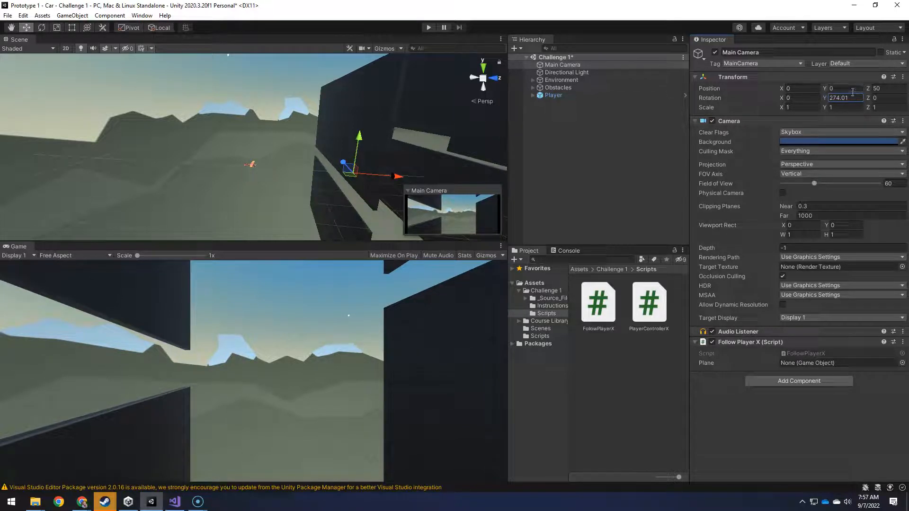
pyautogui.doubleClick(841, 98)
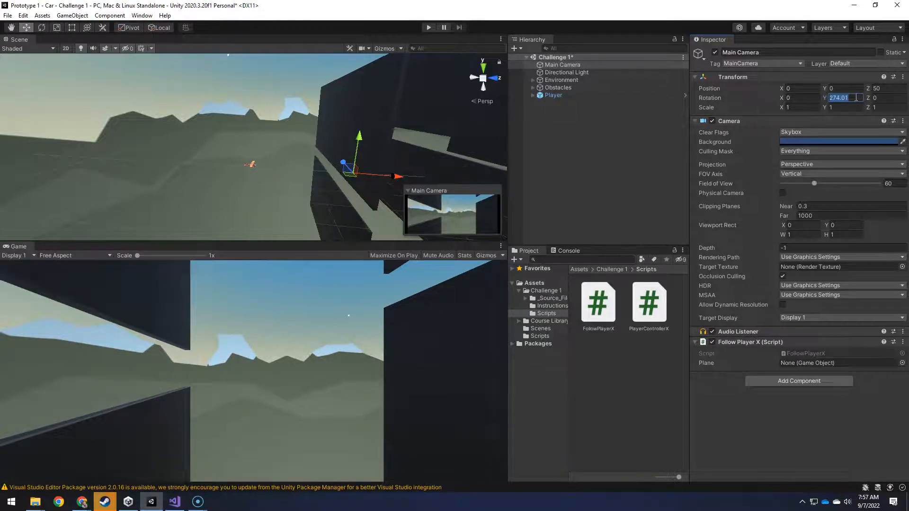
pyautogui.write('270')
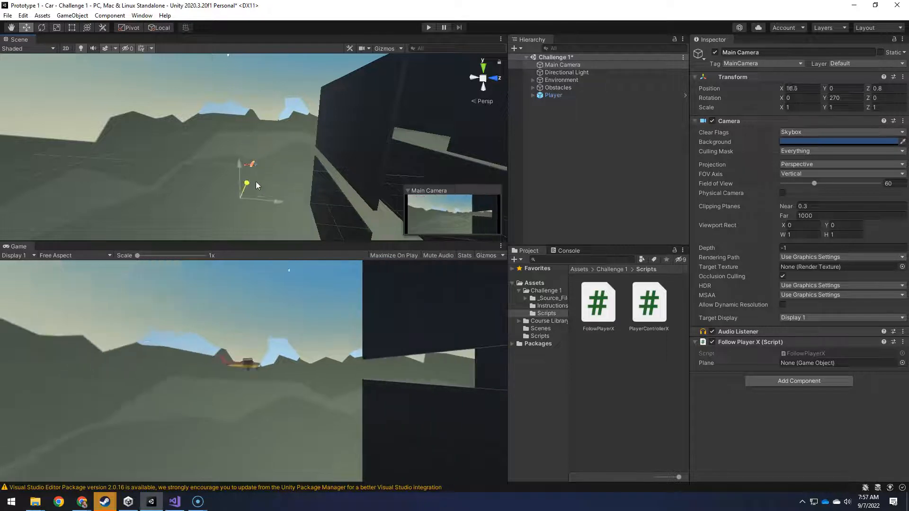
pyautogui.moveTo(246, 185); pyautogui.dragTo(298, 213)
pyautogui.write('30')
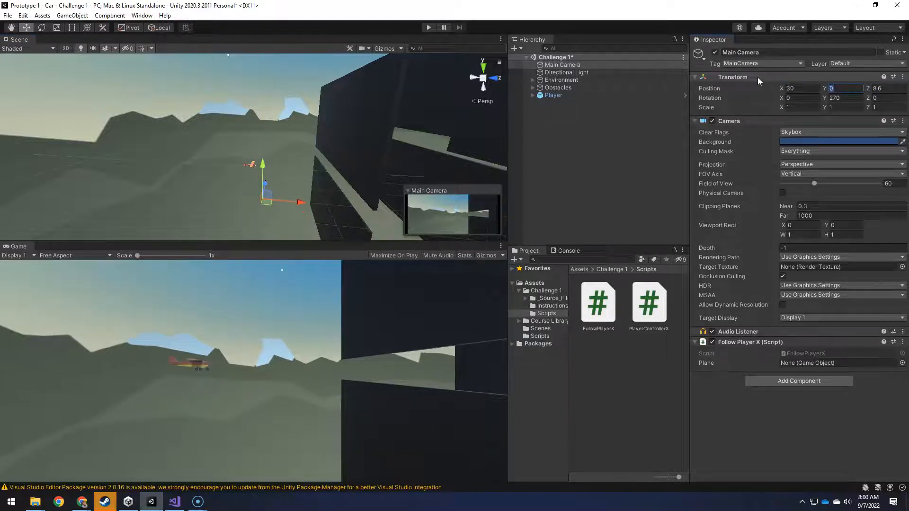
pyautogui.write('10')
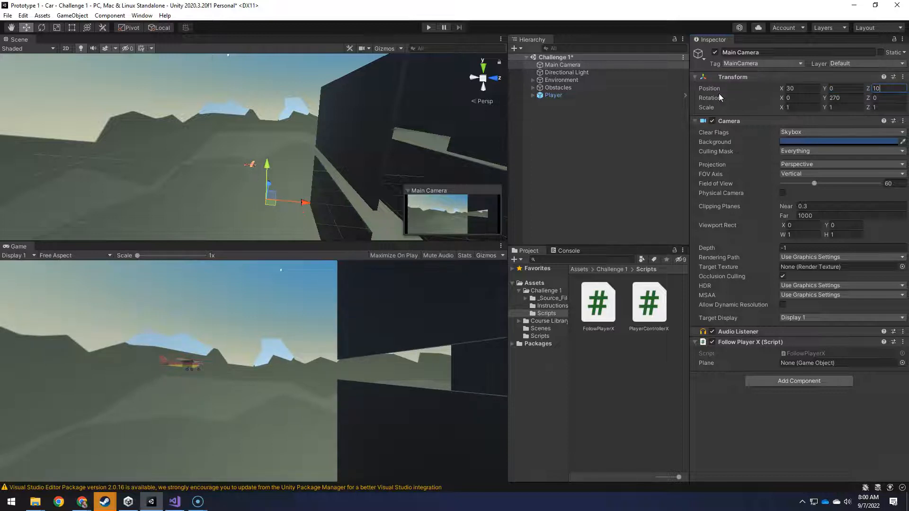
pyautogui.click(428, 27)
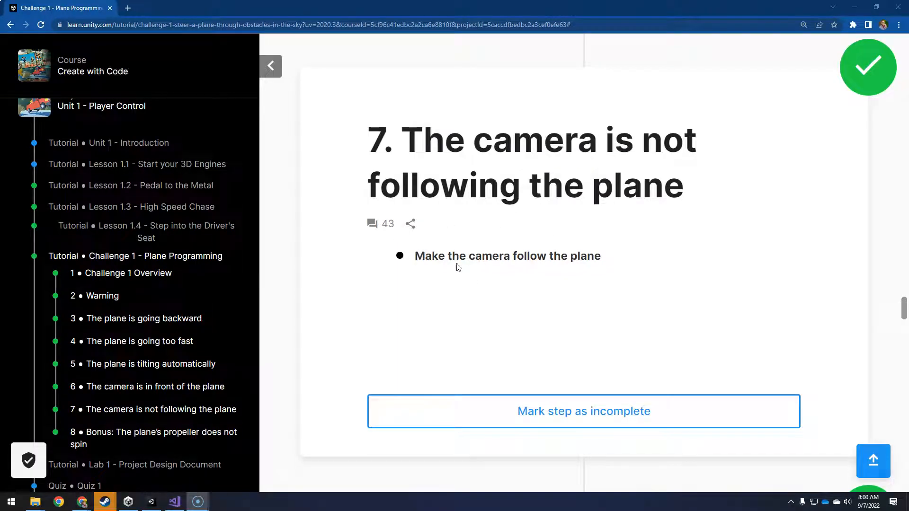
# Assign Player as the Plane in the Main Camera's Follow Player X script.
pyautogui.click(105, 501)
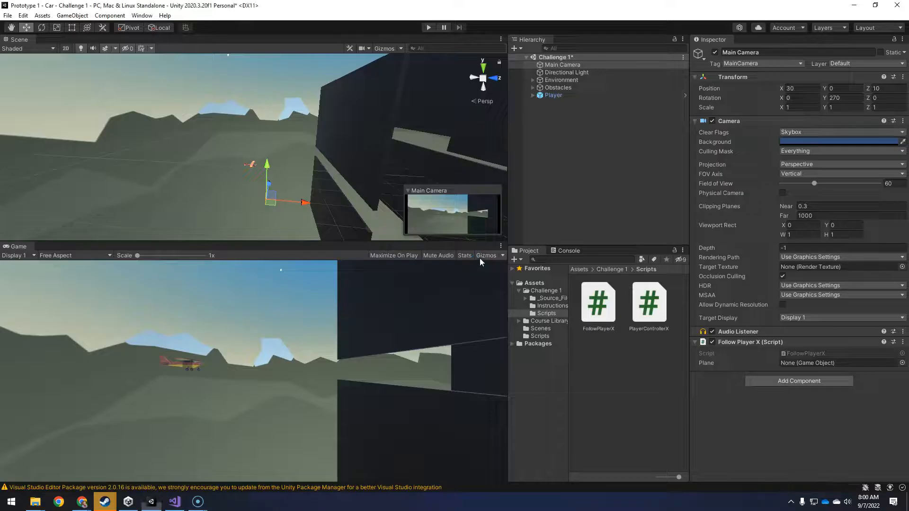
pyautogui.click(561, 65)
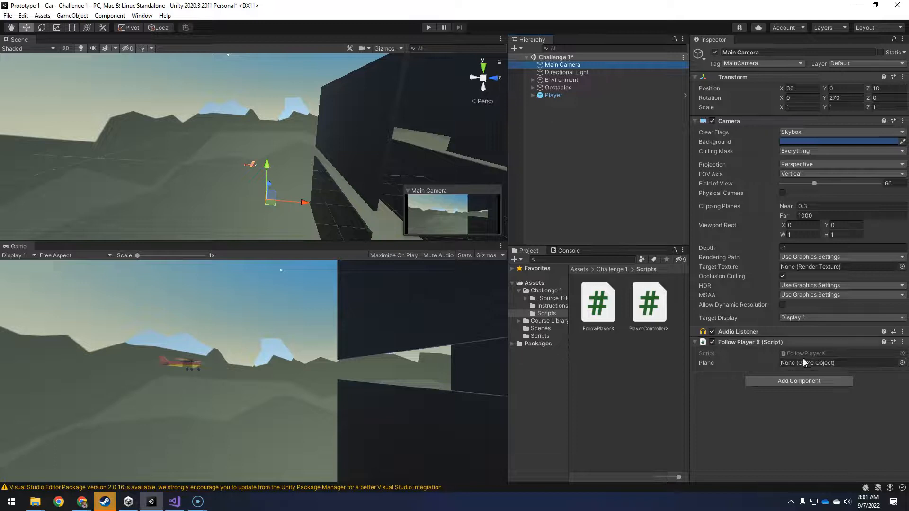
pyautogui.click(835, 362)
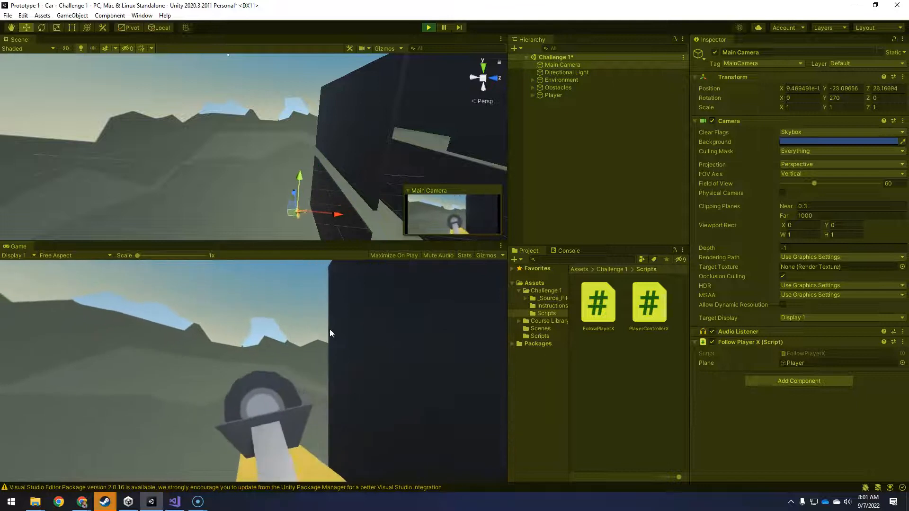
# Play-test the camera following the plane, then bring up FollowPlayerX for editing.
pyautogui.click(428, 27)
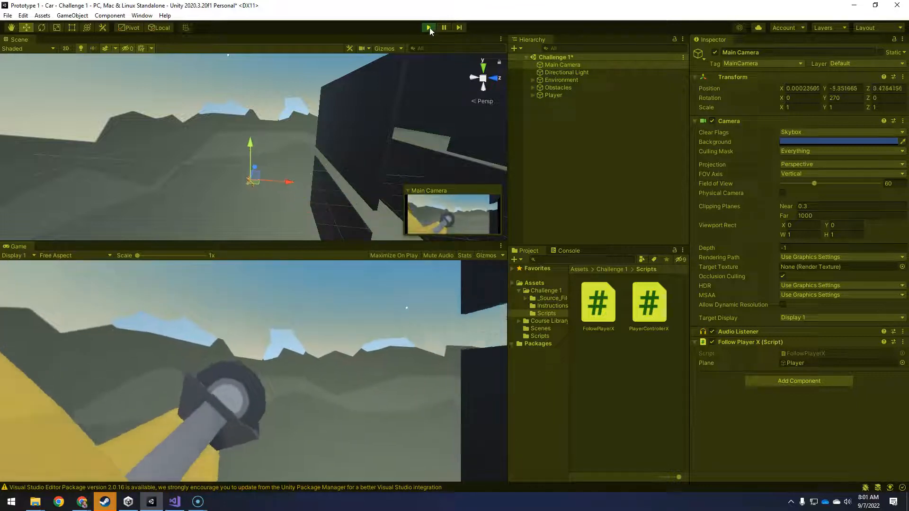
pyautogui.click(428, 27)
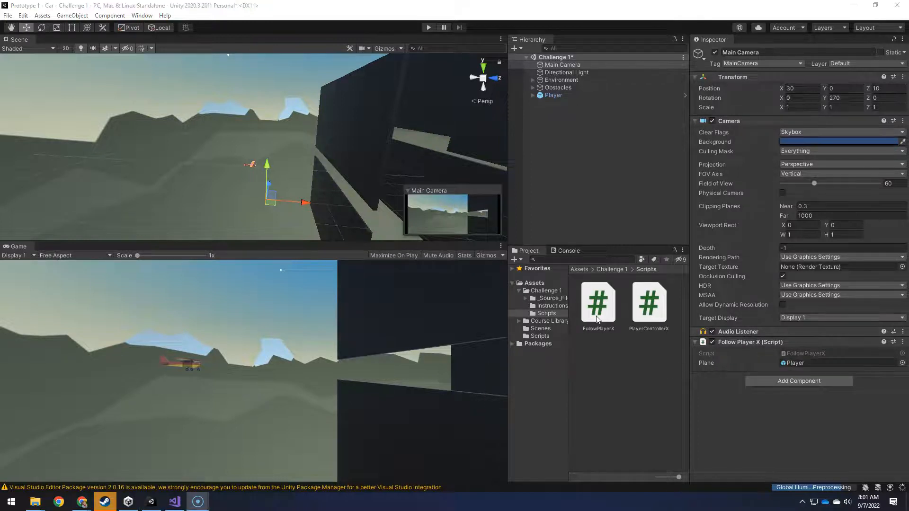
pyautogui.click(598, 303)
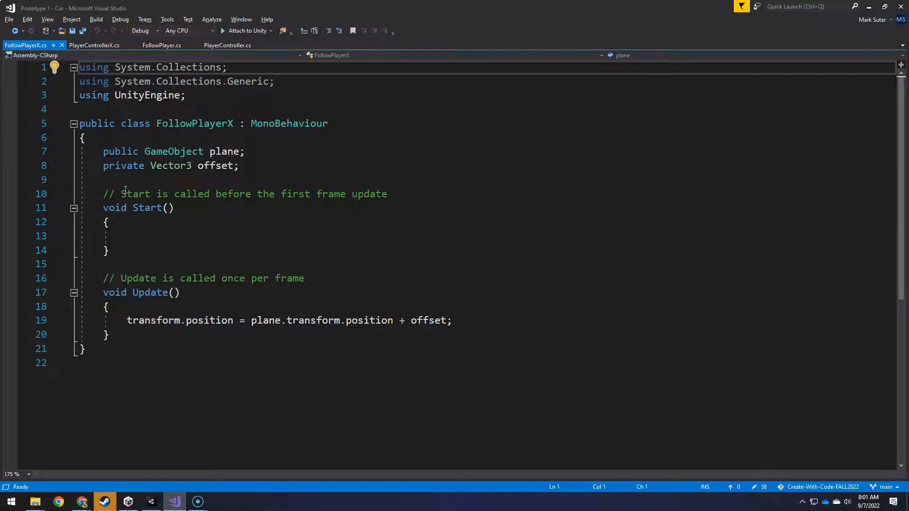
pyautogui.moveTo(217, 165)
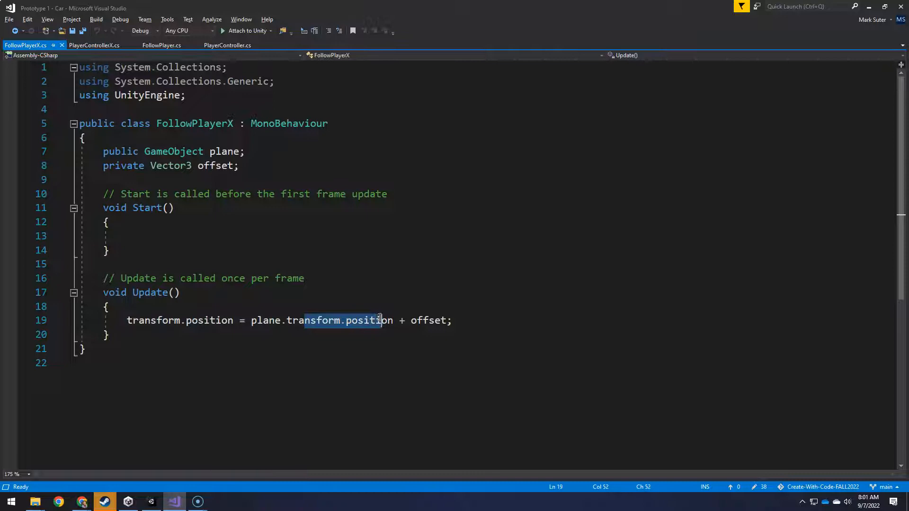
pyautogui.moveTo(426, 320)
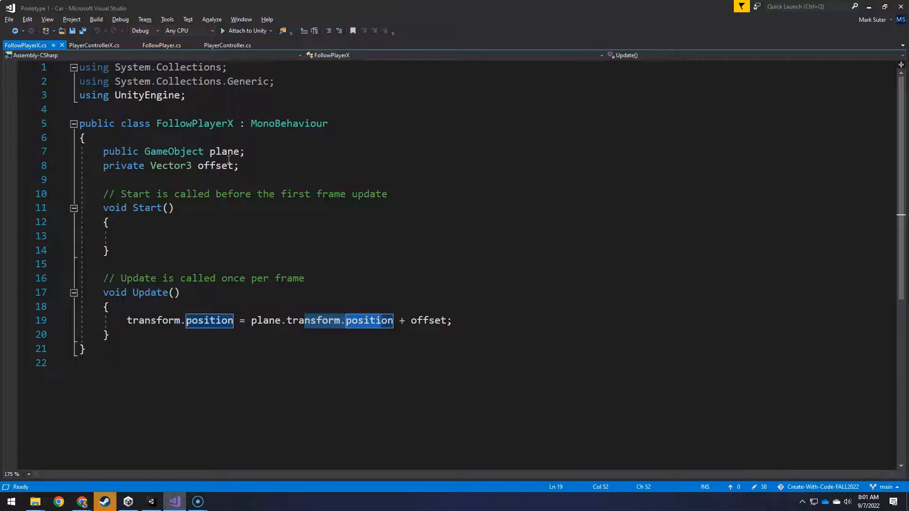
# Initialise offset as 'private Vector3 offset = new Vector3(30,0,10);' and save FollowPlayerX.
pyautogui.click(215, 165)
pyautogui.write(' = ')
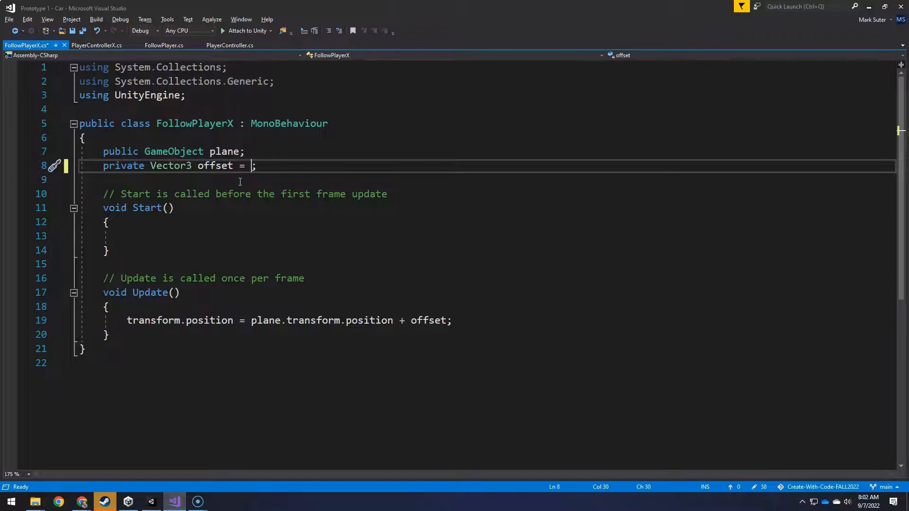
pyautogui.write('new')
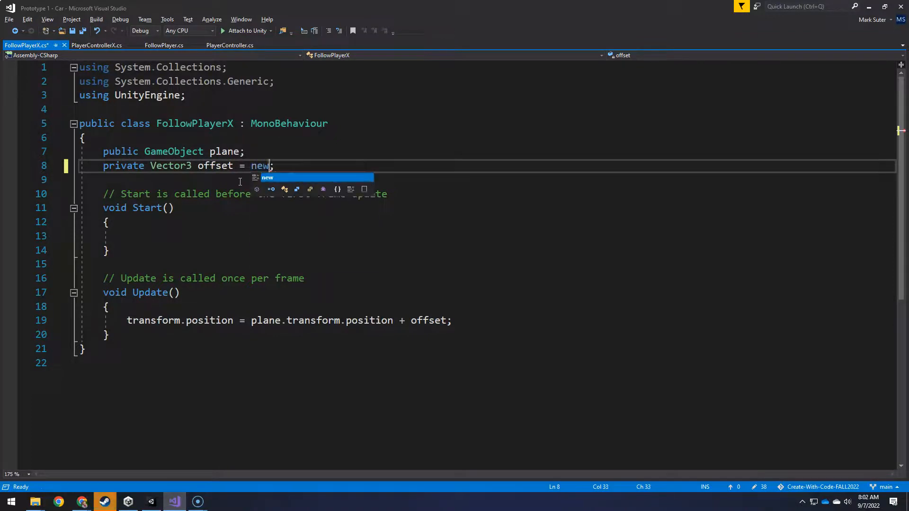
pyautogui.write('Vector3')
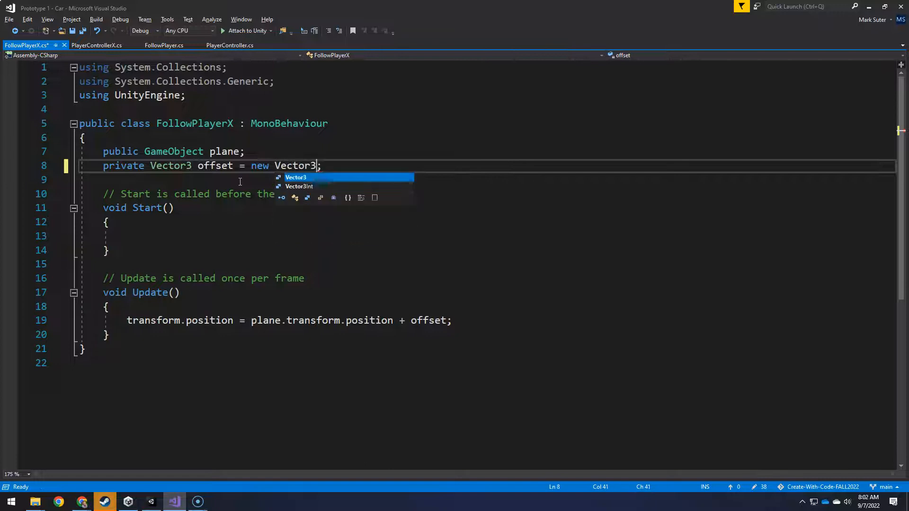
pyautogui.write('(')
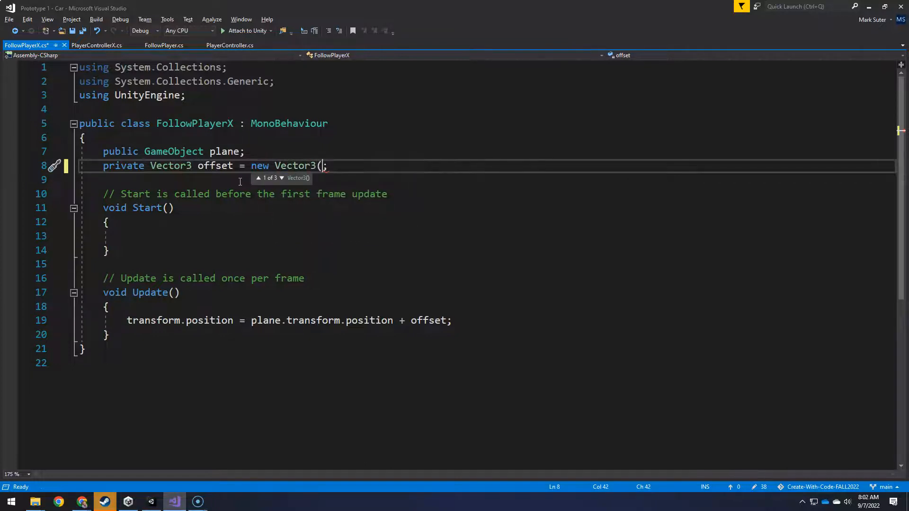
pyautogui.write('30,')
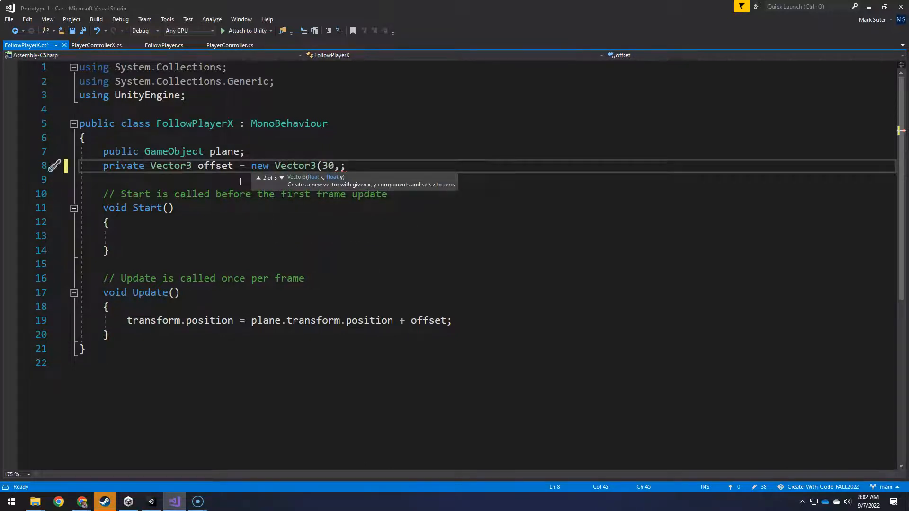
pyautogui.write('0,10')
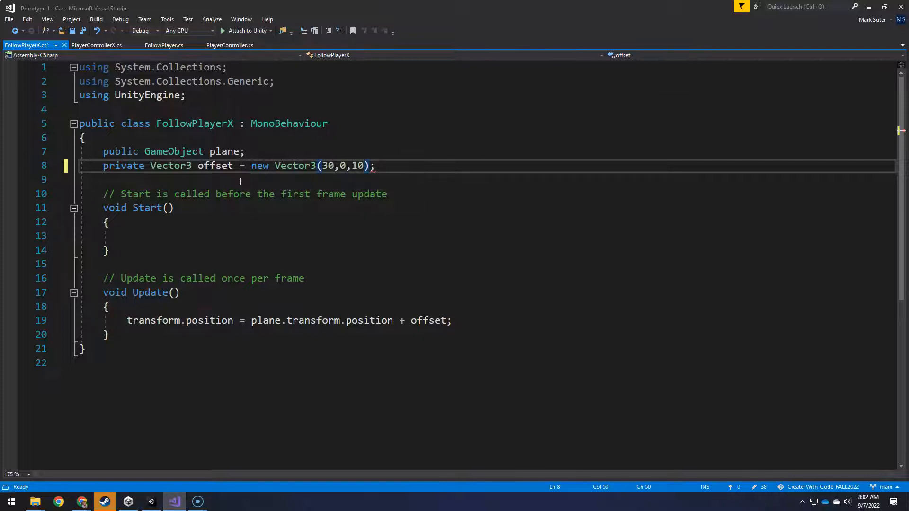
pyautogui.press('ctrl+s')
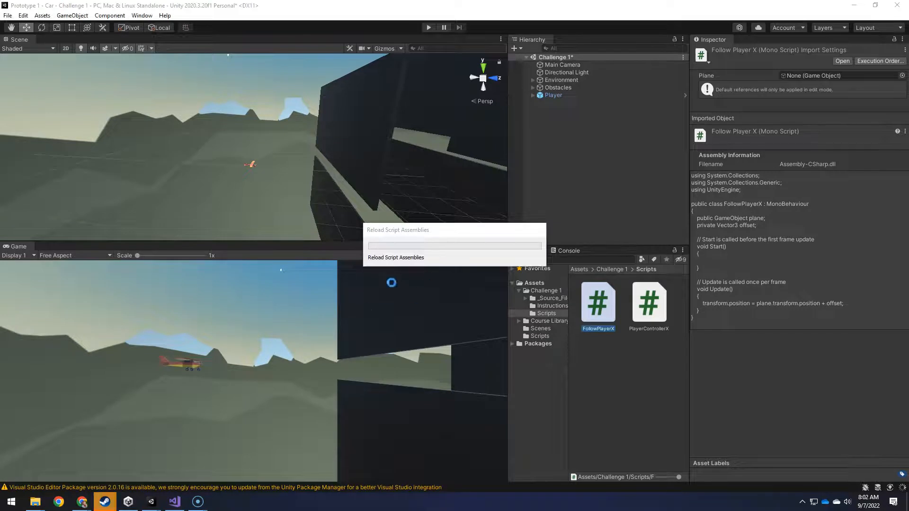
pyautogui.click(428, 27)
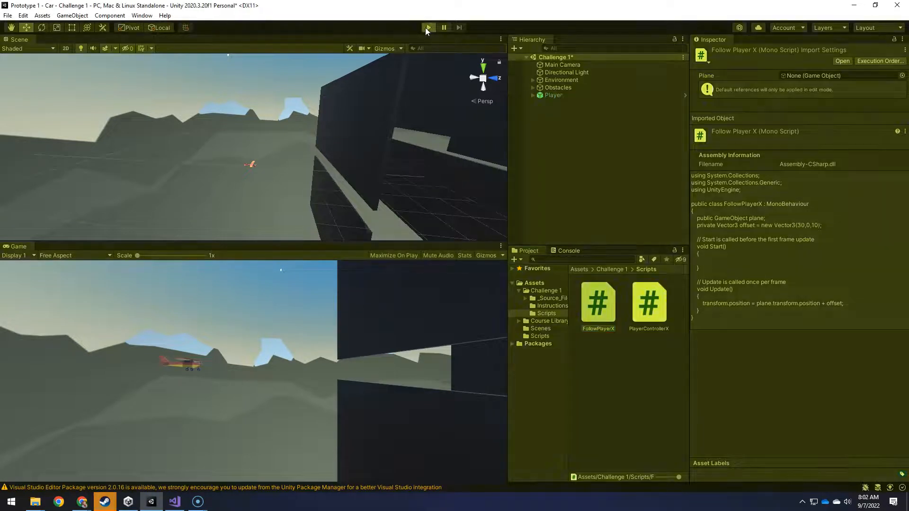
pyautogui.click(428, 28)
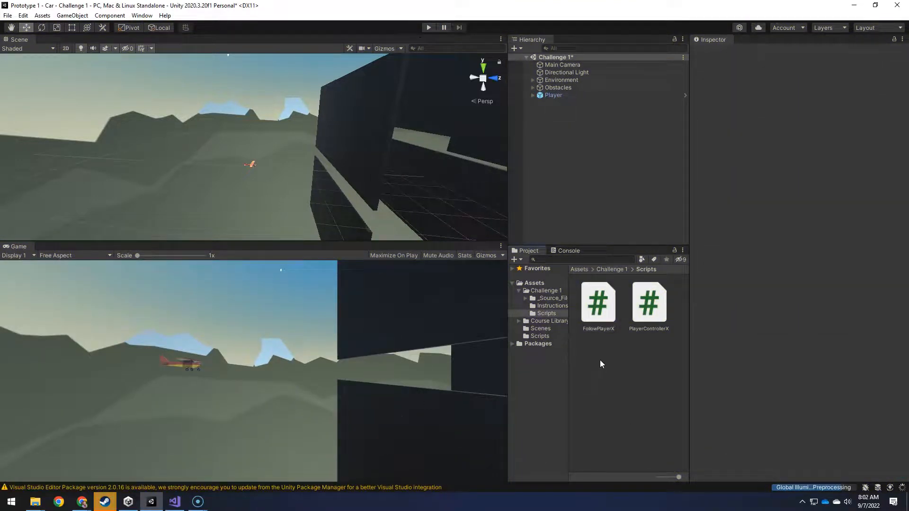
# Create a new C# script named PropellorSpingX in the Scripts folder.
pyautogui.rightClick(602, 364)
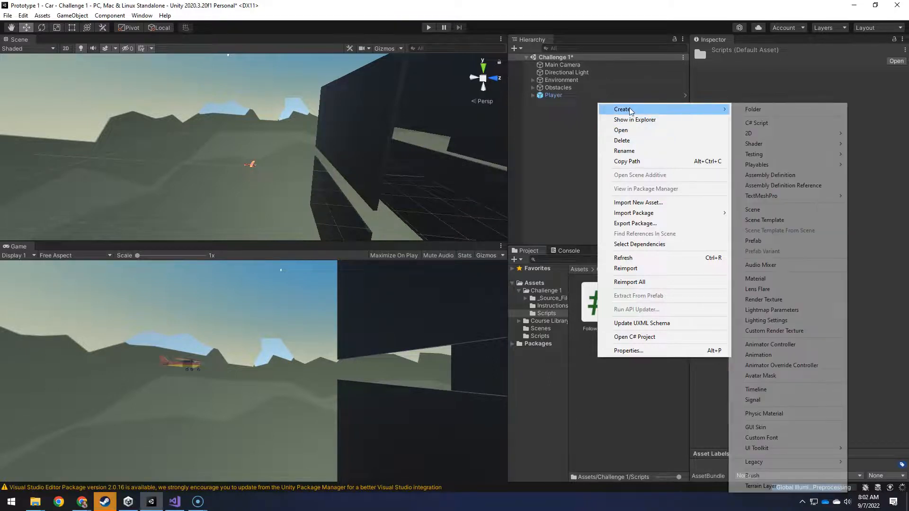
pyautogui.click(756, 122)
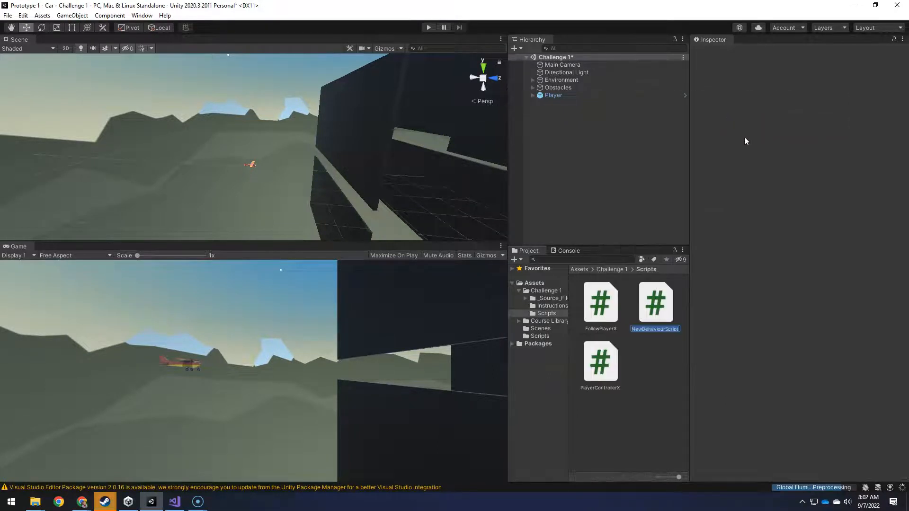
pyautogui.write('Prop')
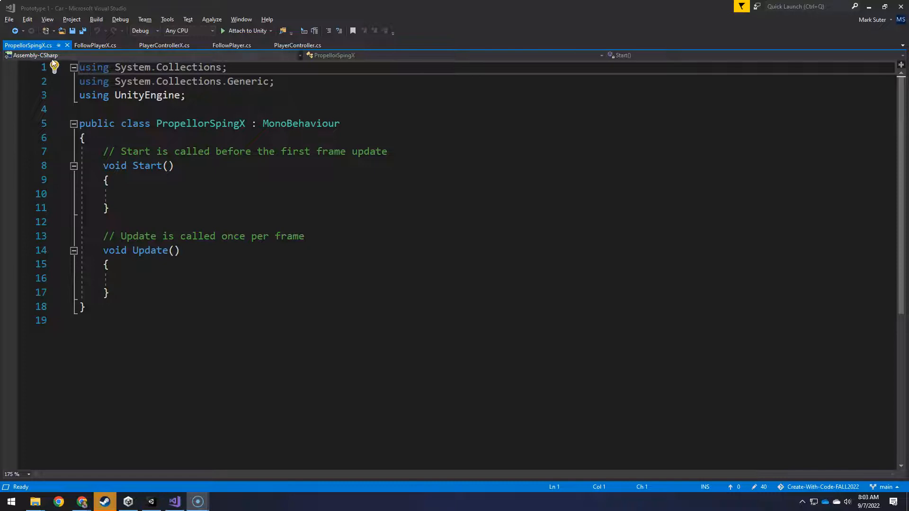
# Declare 'public float rotateSpeed;' at the top of the PropellorSpingX class.
pyautogui.click(168, 138)
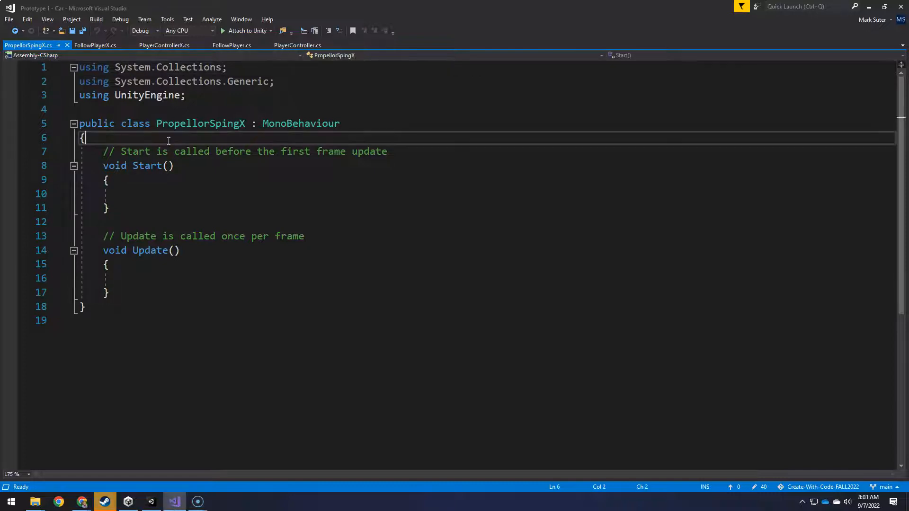
pyautogui.press('Enter')
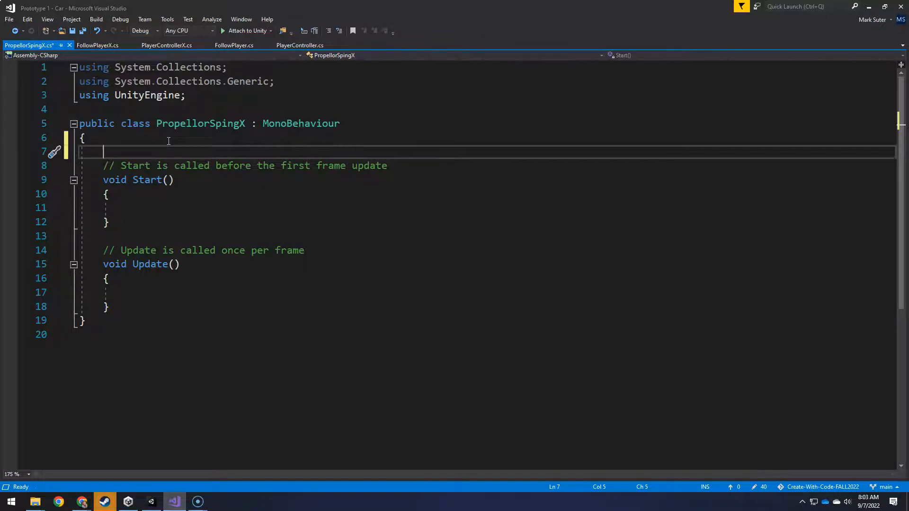
pyautogui.write('pub')
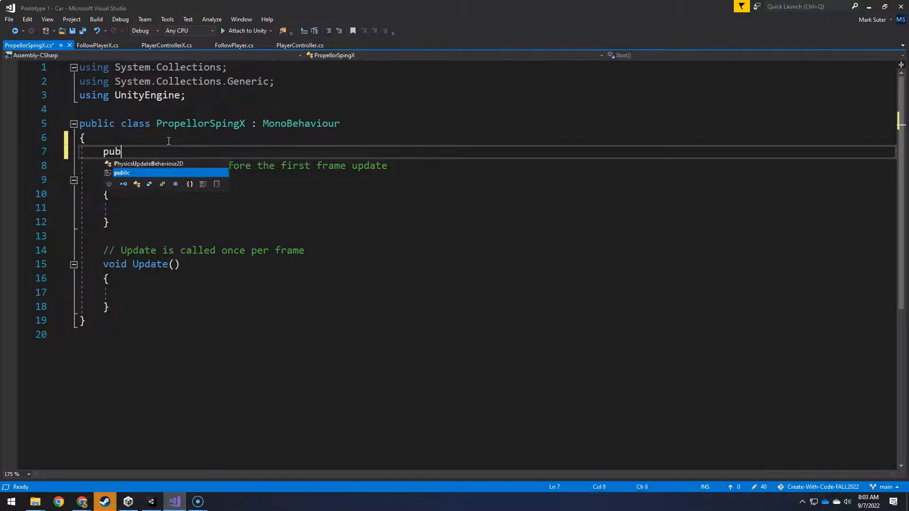
pyautogui.write('lic')
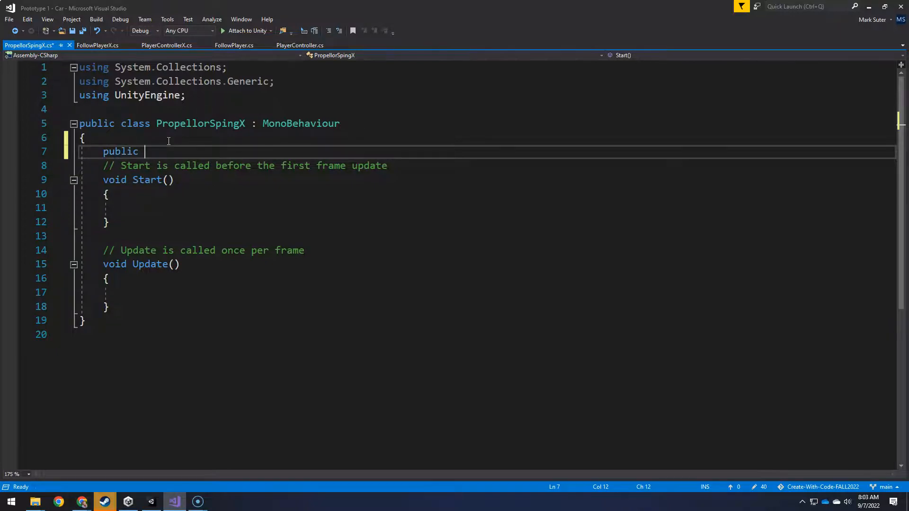
pyautogui.write('float rotateS')
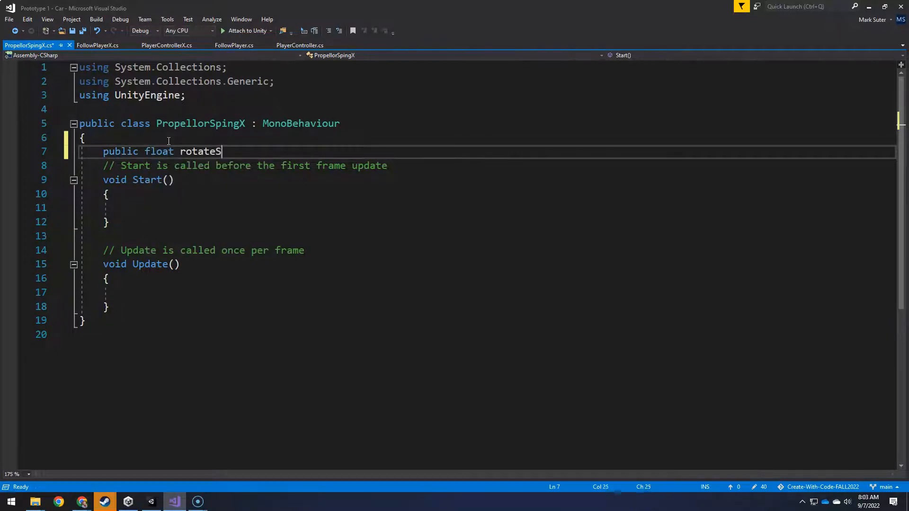
pyautogui.write('peed;')
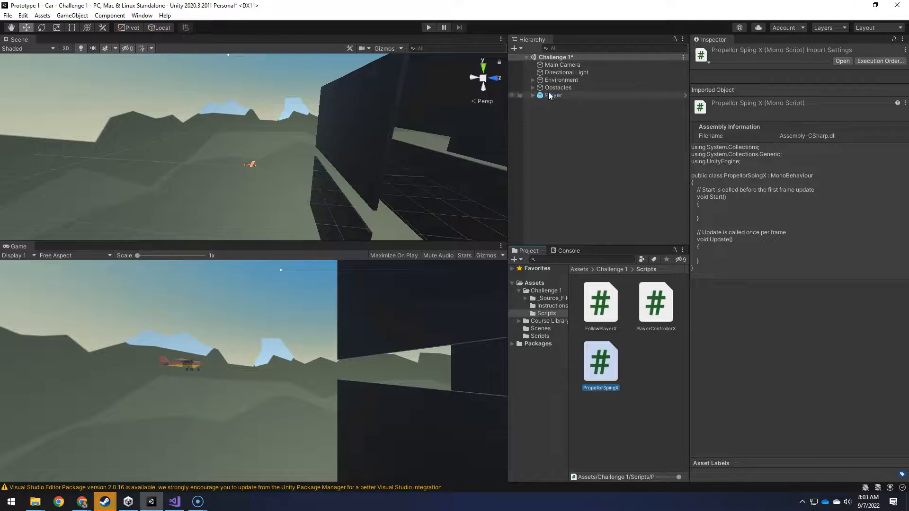
# Return to the PropellorSpingX script in Visual Studio.
pyautogui.click(562, 102)
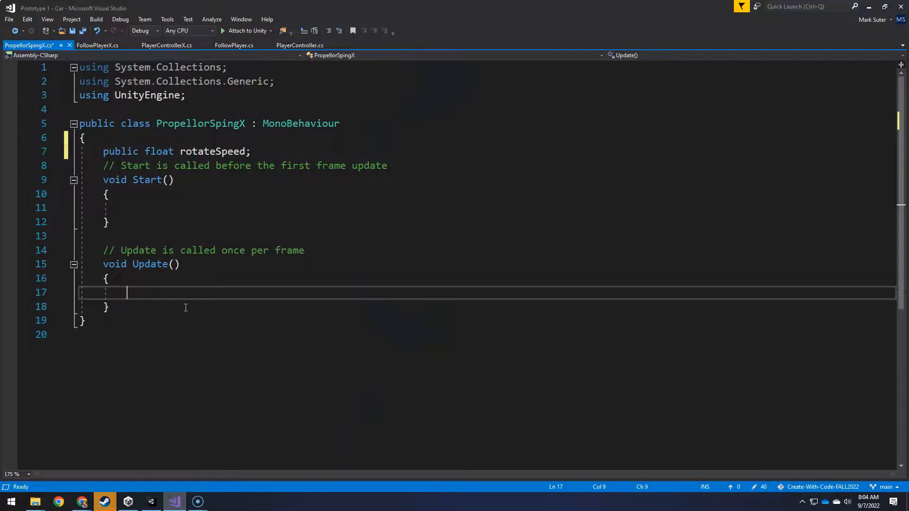
# Write 'transform.Rotate(Vector3.forward * rotateSpeed * Time.deltaTime);' in Update and save.
pyautogui.write('transform.Rotat')
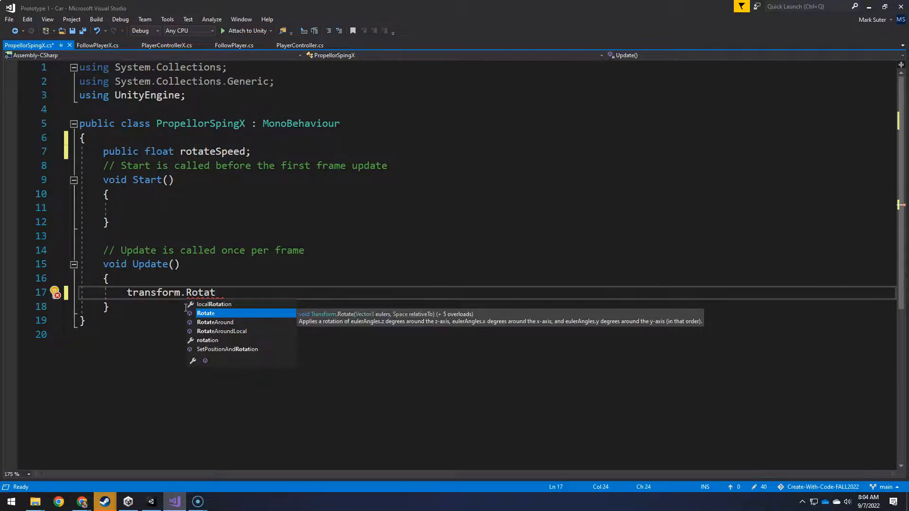
pyautogui.write('e()')
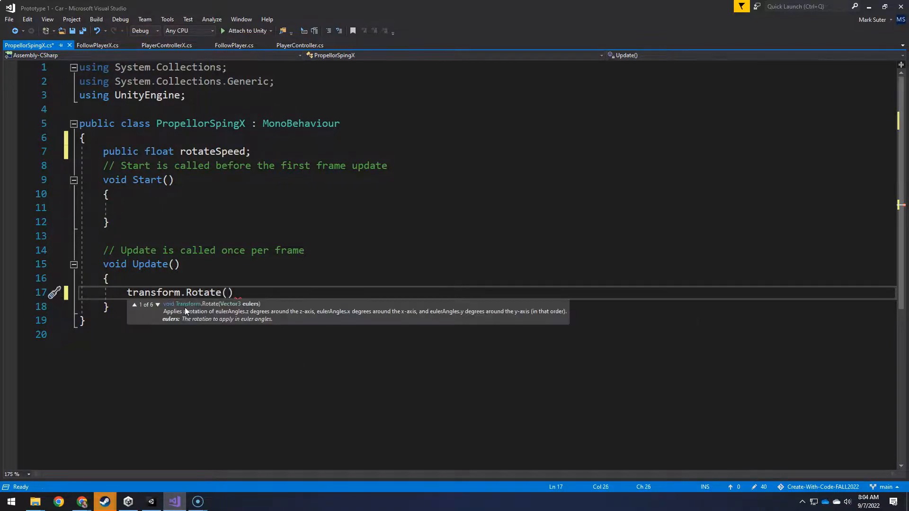
pyautogui.write('Vector')
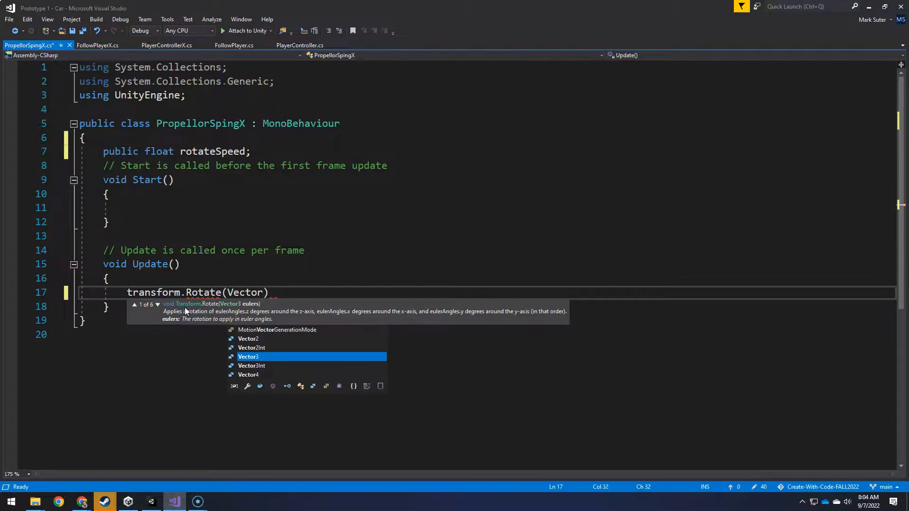
pyautogui.write('3.')
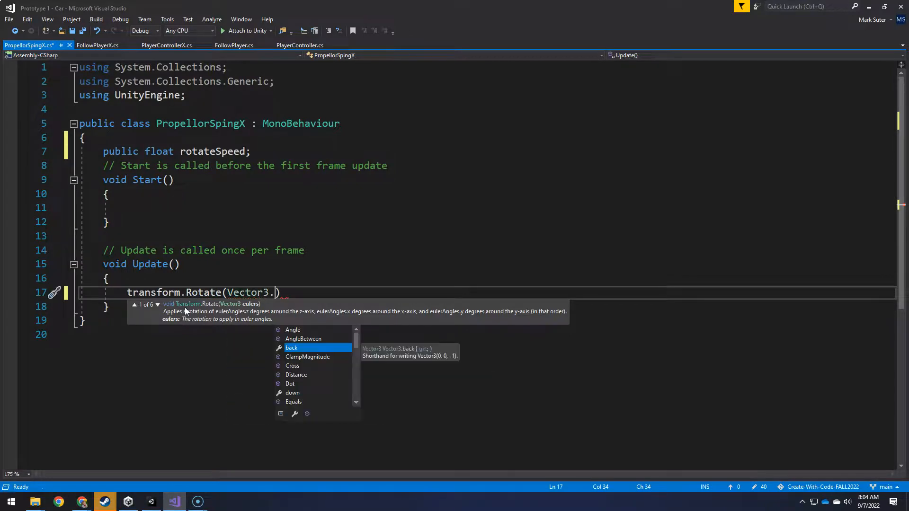
pyautogui.write('fore')
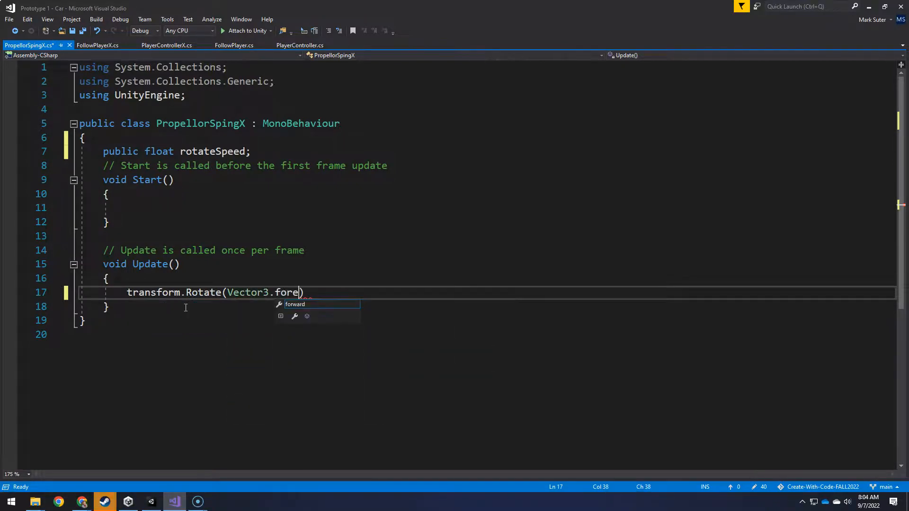
pyautogui.press('Tab')
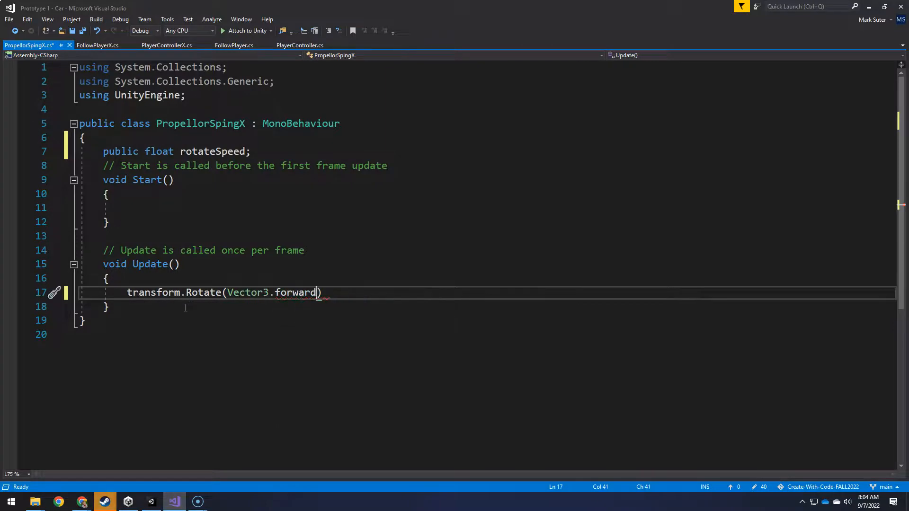
pyautogui.write('" "')
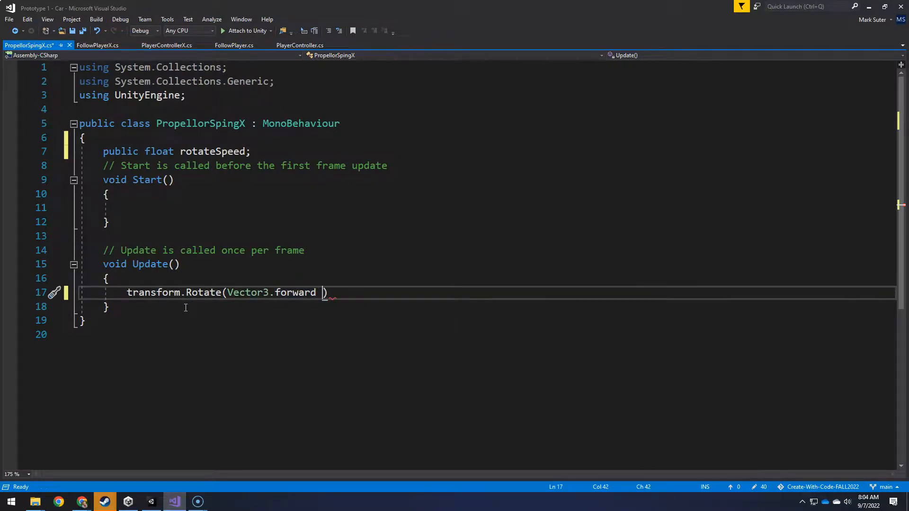
pyautogui.write('*')
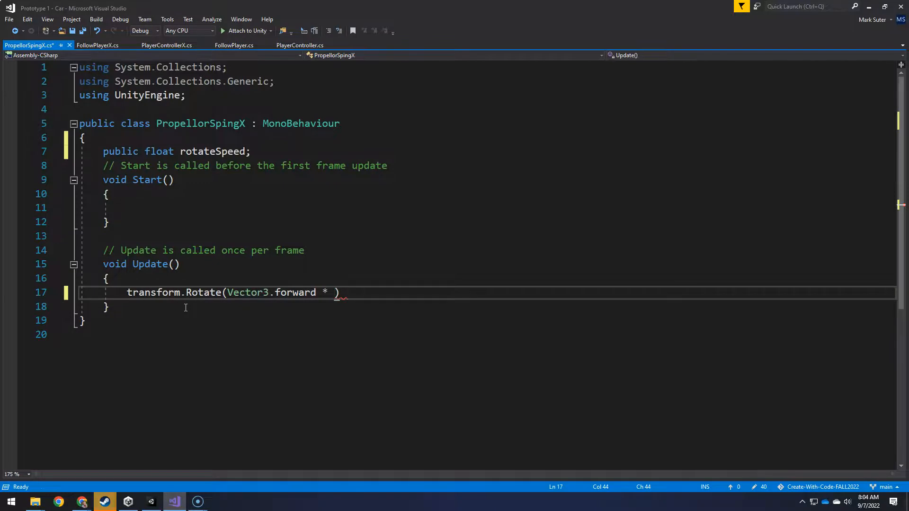
pyautogui.write('rotateSpeed * time')
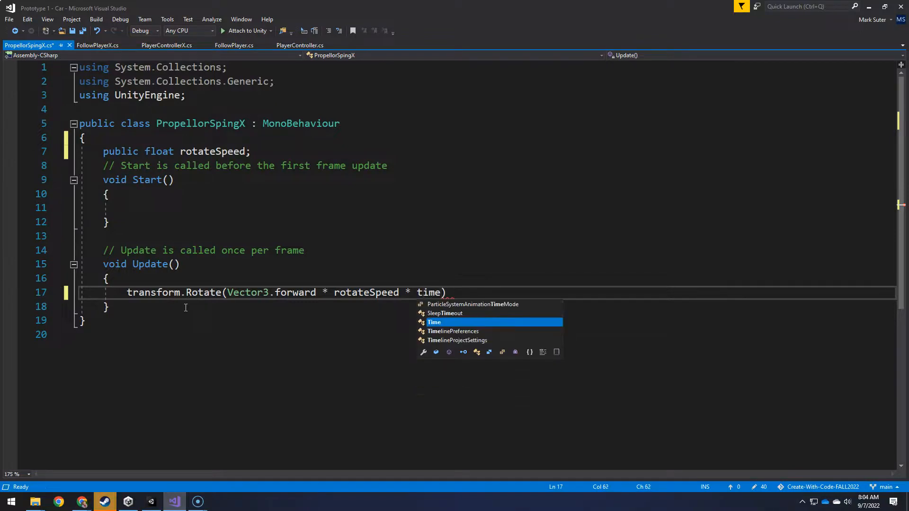
pyautogui.write('.deltaT')
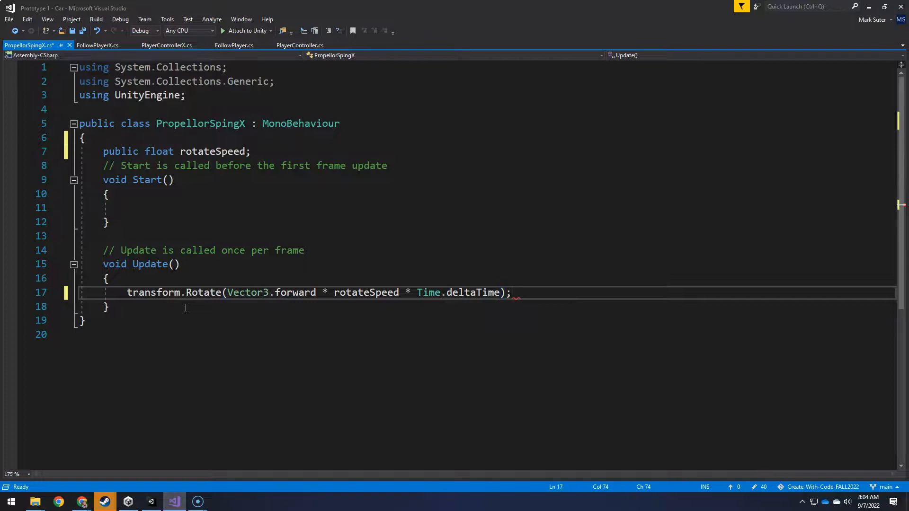
pyautogui.press('ctrl+s')
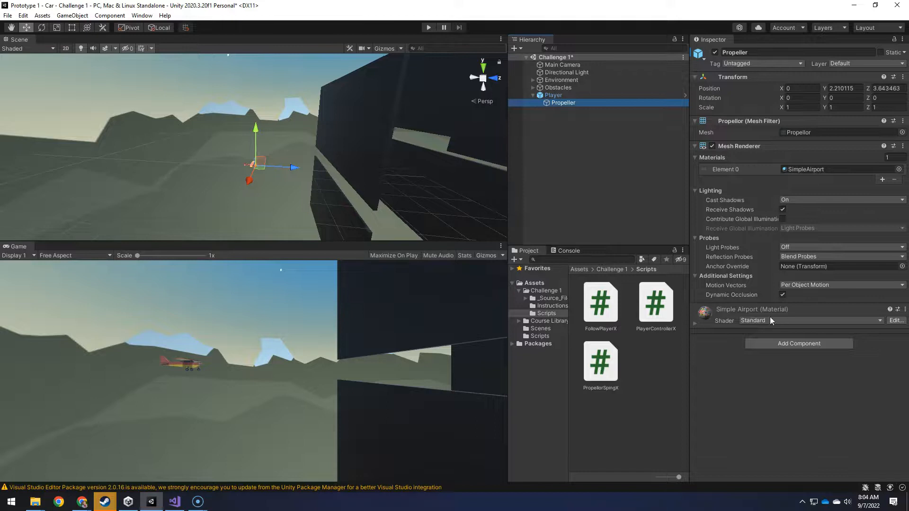
pyautogui.moveTo(798, 343)
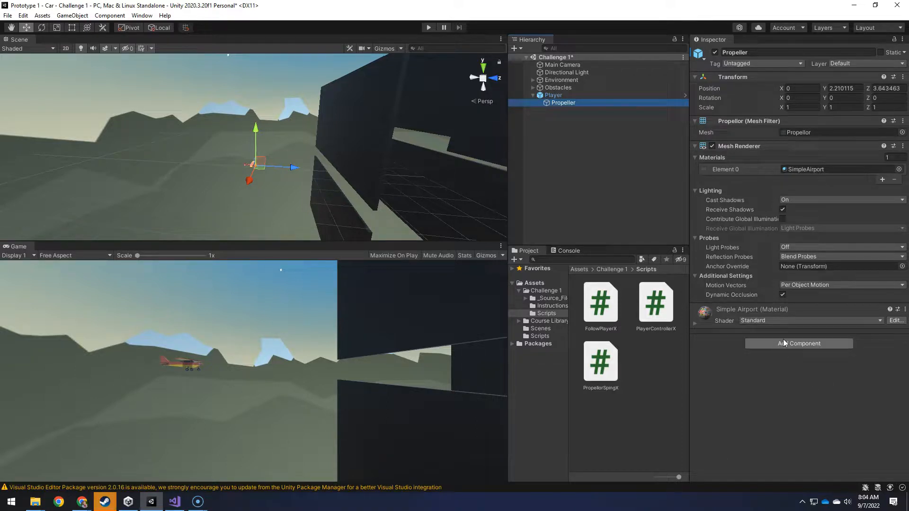
pyautogui.moveTo(786, 348)
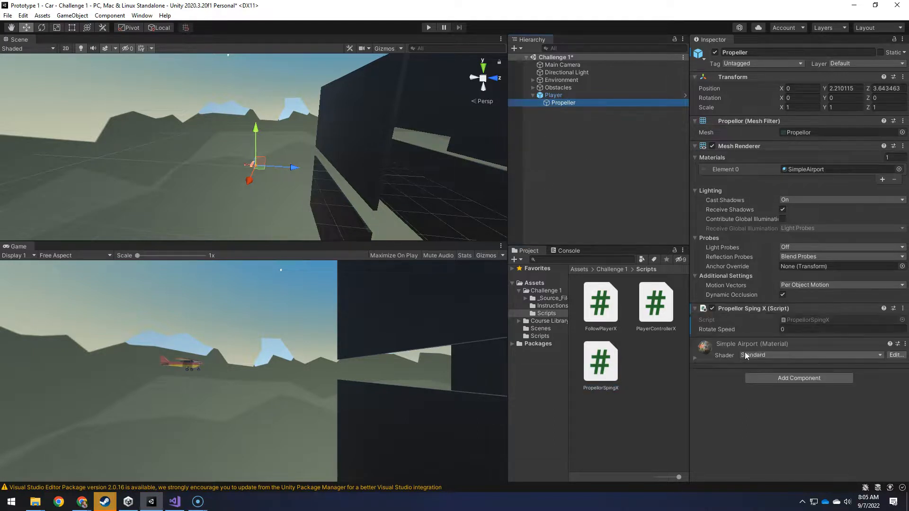
# Set the Propeller's Rotate Speed to 50, trying 600 during the play test before settling on 50.
pyautogui.click(840, 330)
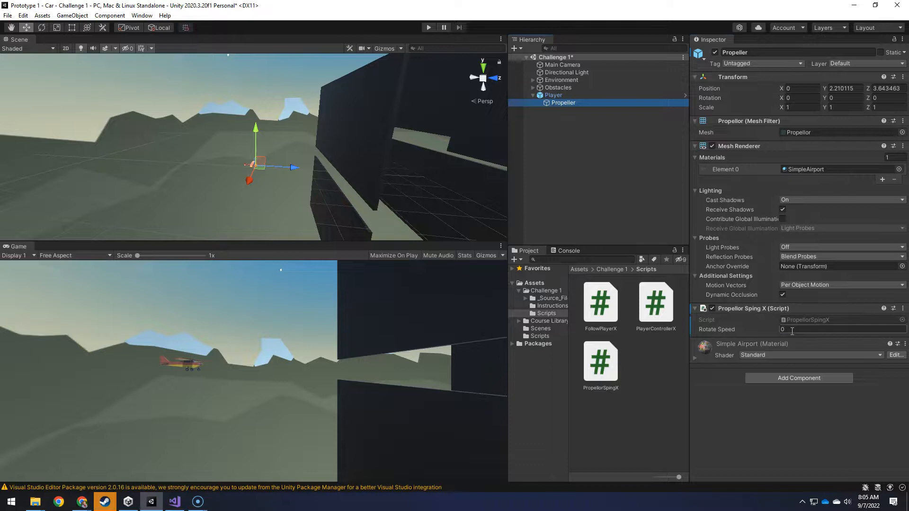
pyautogui.click(842, 329)
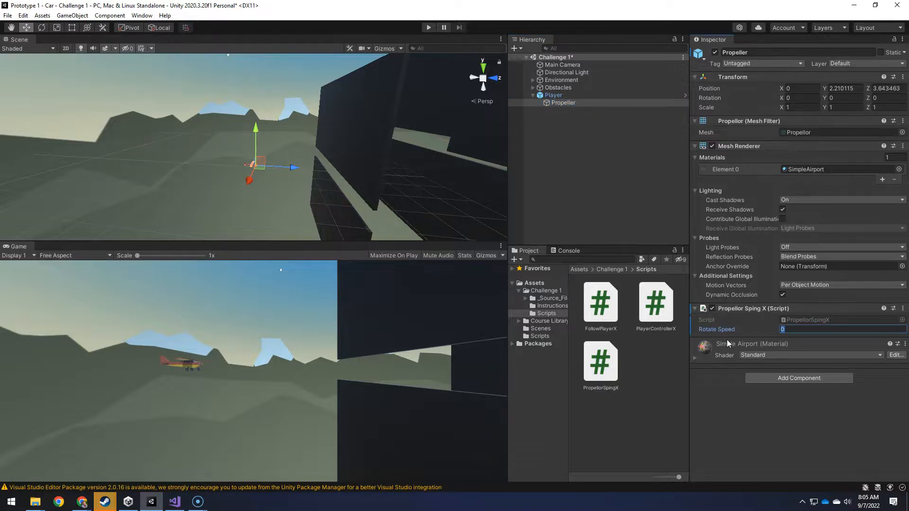
pyautogui.write('50')
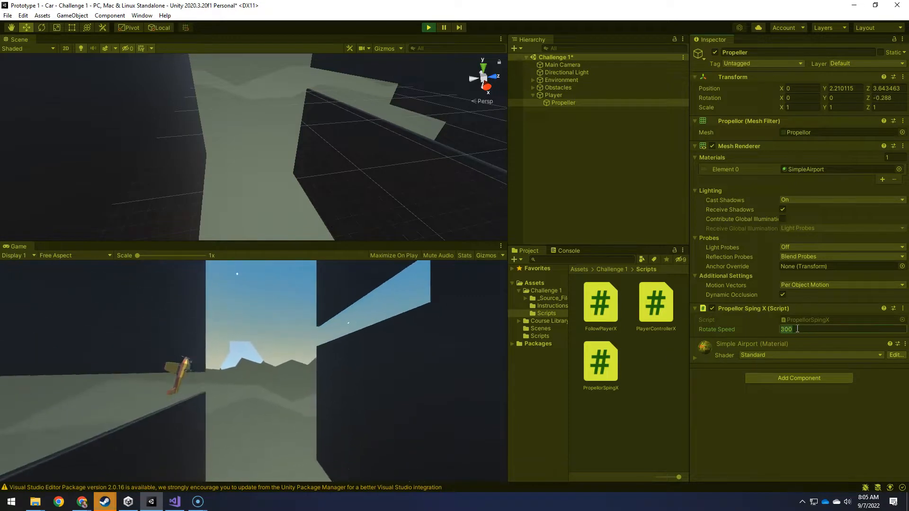
pyautogui.write('600')
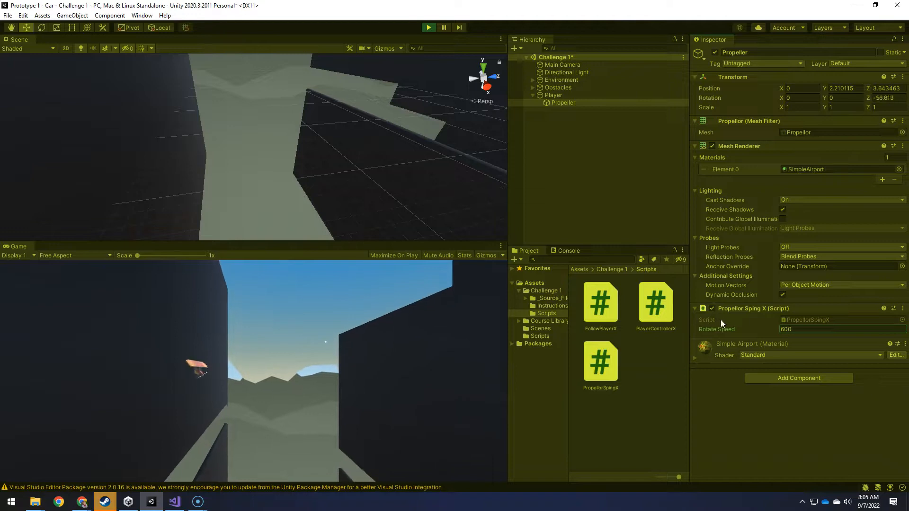
pyautogui.write('50')
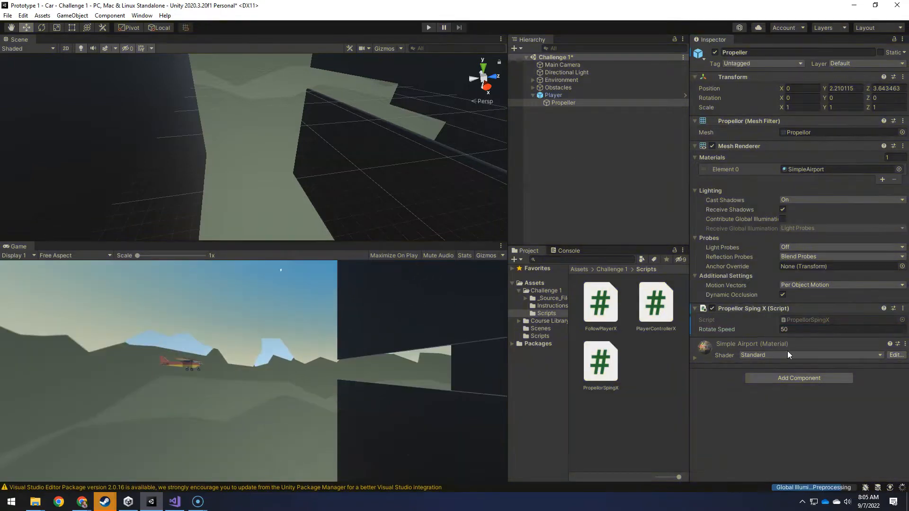